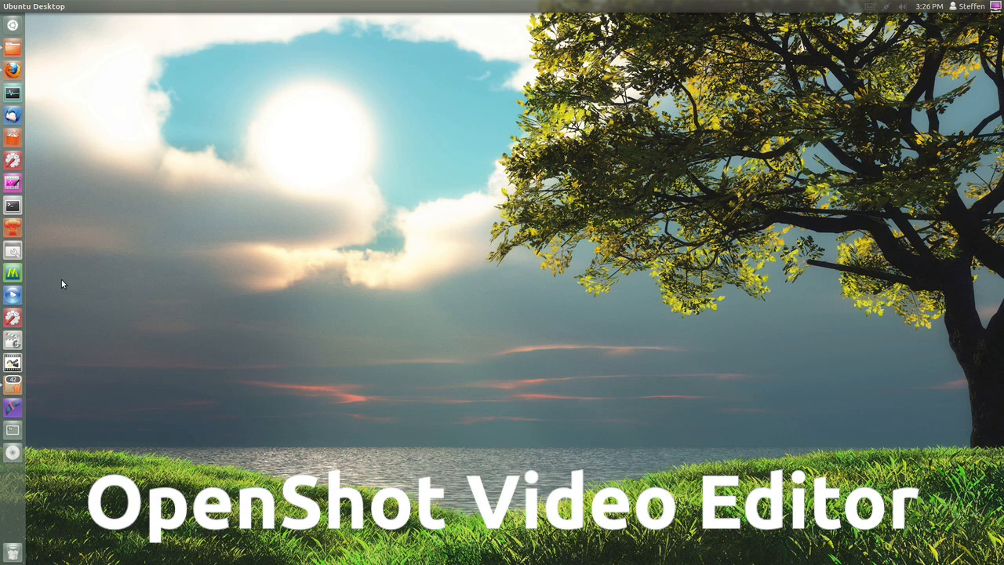
mouse_move(12, 296)
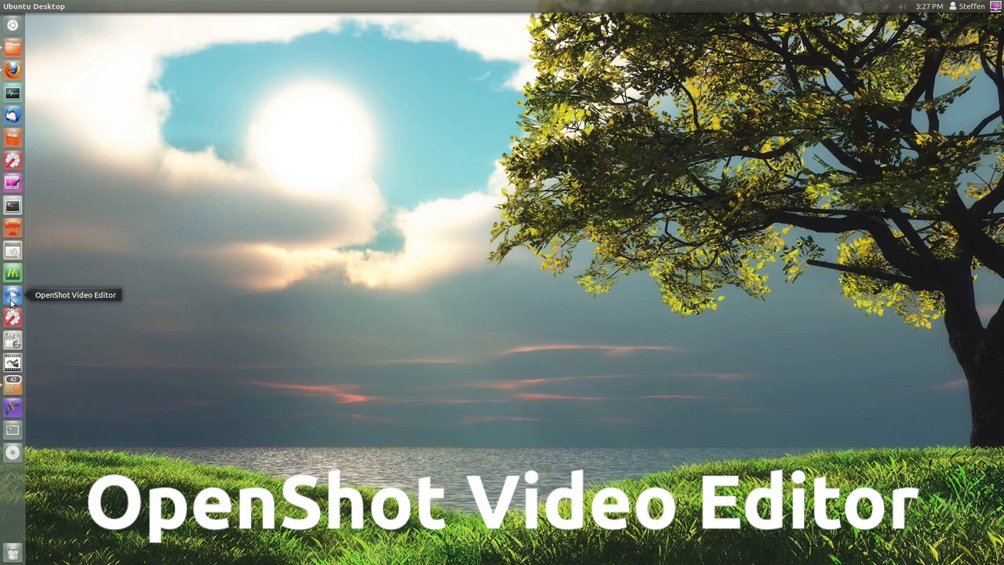
- Launch OpenShot Video Editor from the Unity launcher
click(12, 294)
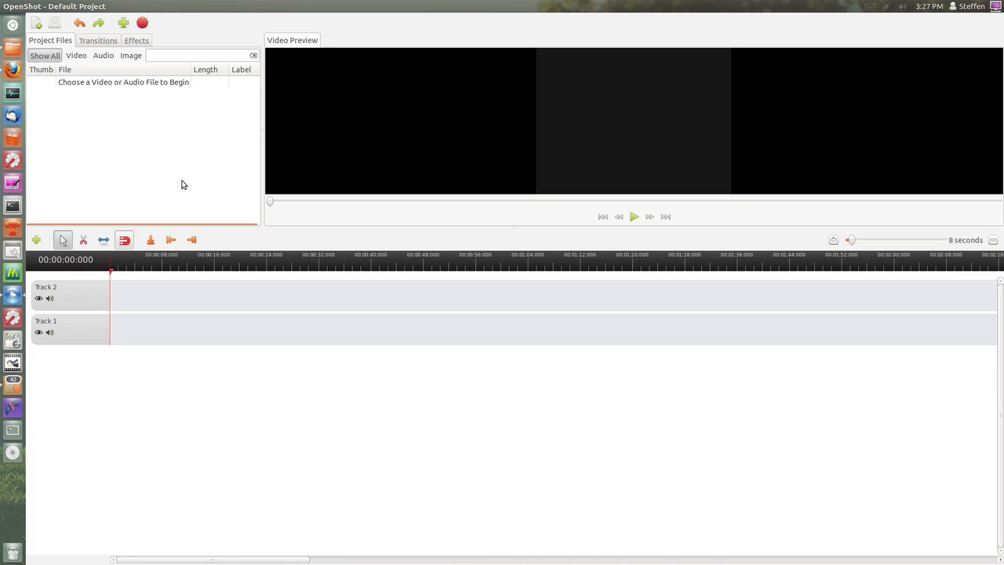
mouse_move(119, 40)
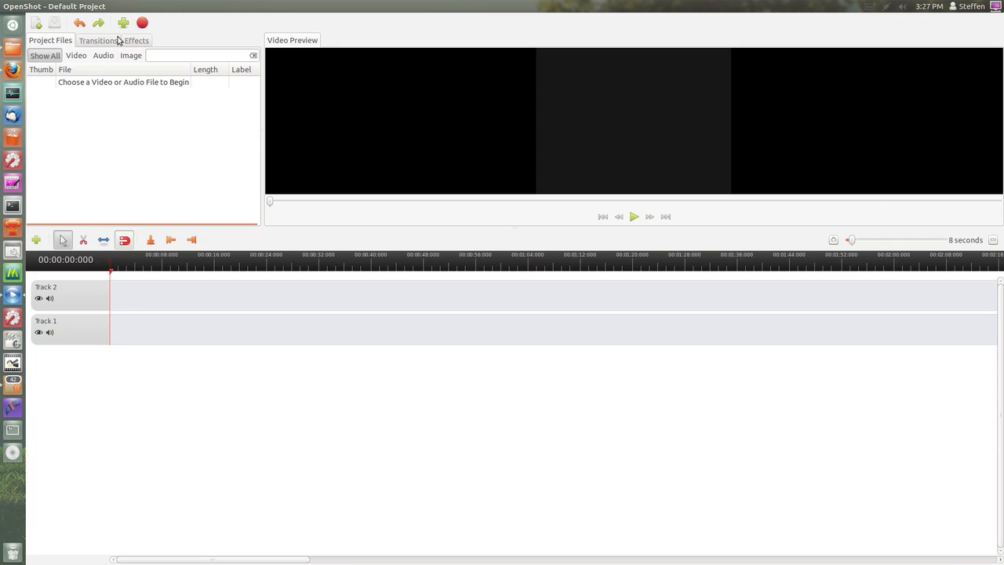
mouse_move(122, 22)
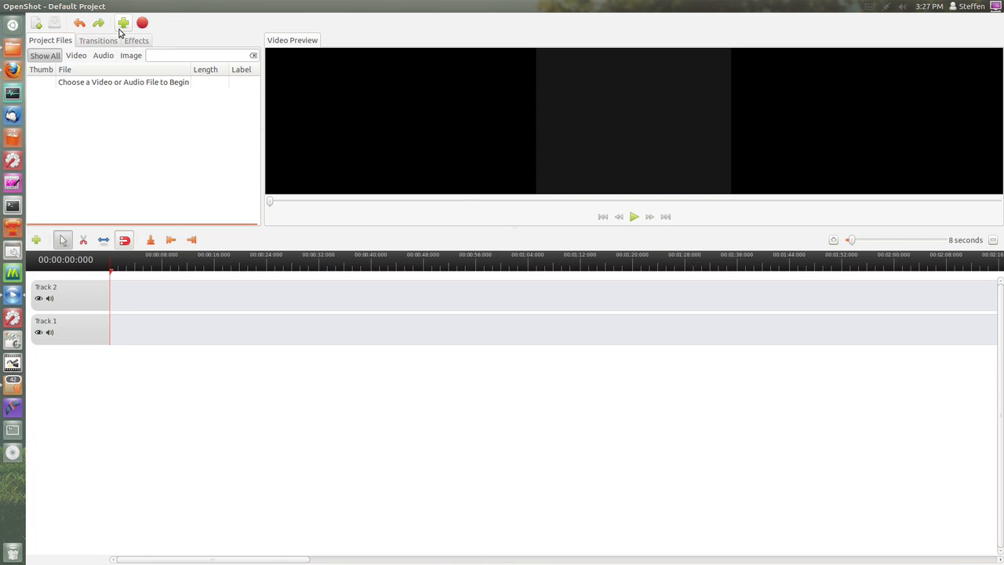
- Import the 30-second How fast-151049-24022013.avi from the Videos folder into Project Files
click(123, 23)
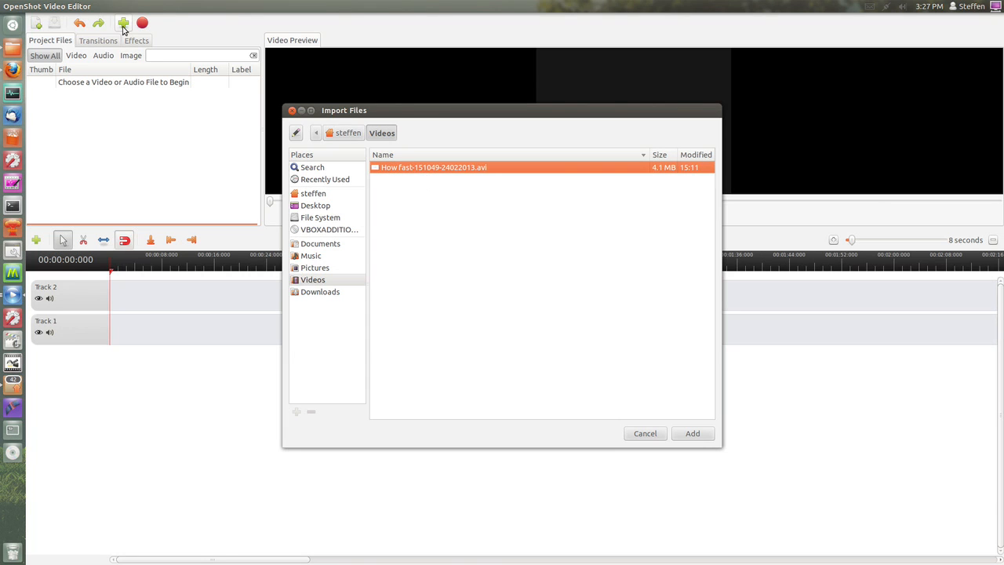
mouse_move(122, 23)
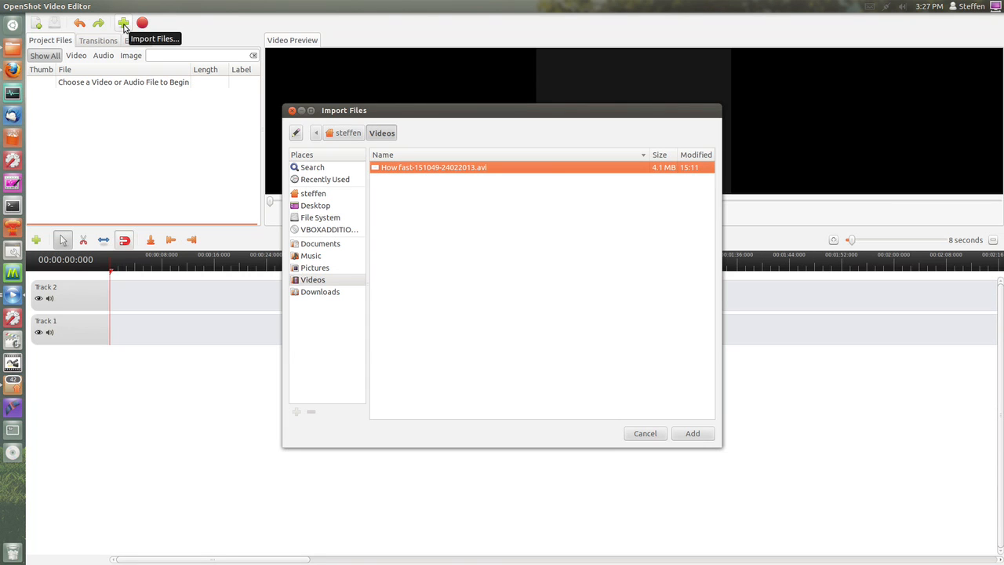
mouse_move(436, 176)
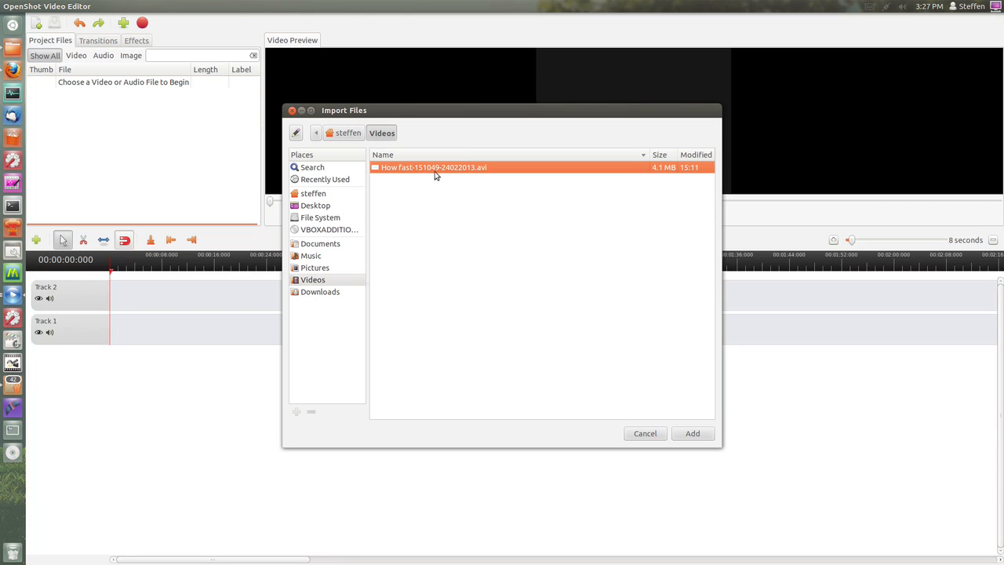
click(692, 433)
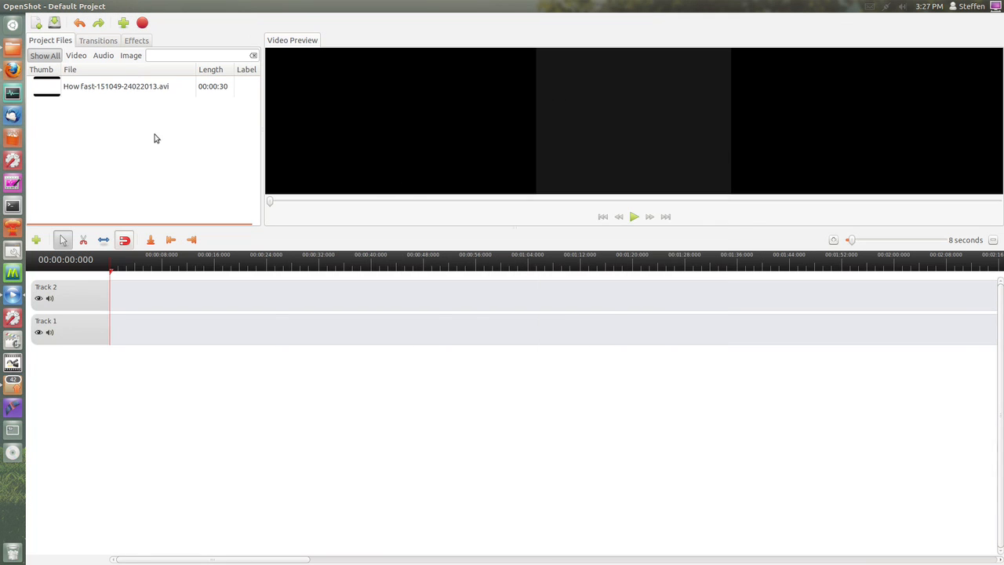
- Place the How fast clip at the start of Track 2, stretch it to full length, playhead at 8 s
click(116, 87)
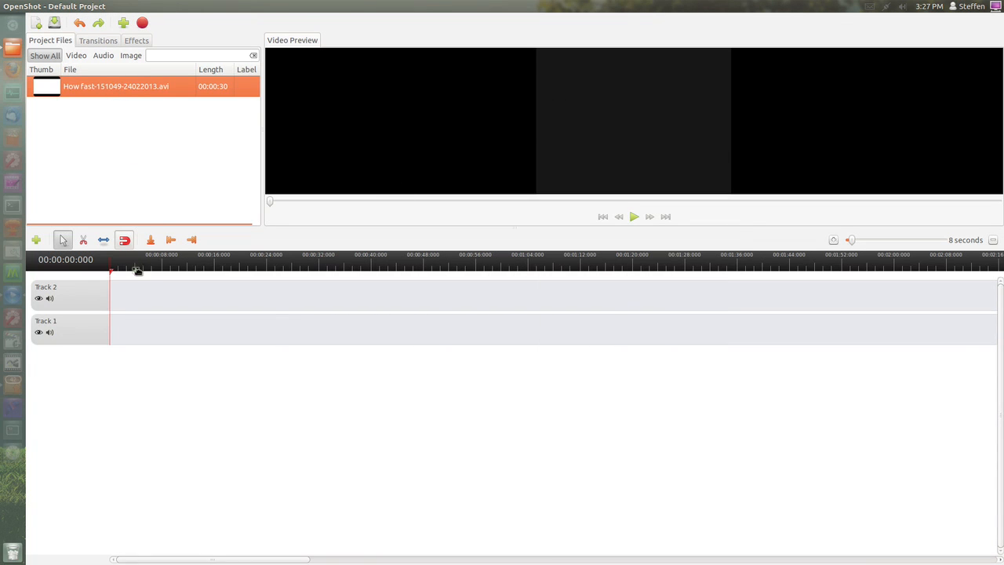
drag(116, 86, 208, 295)
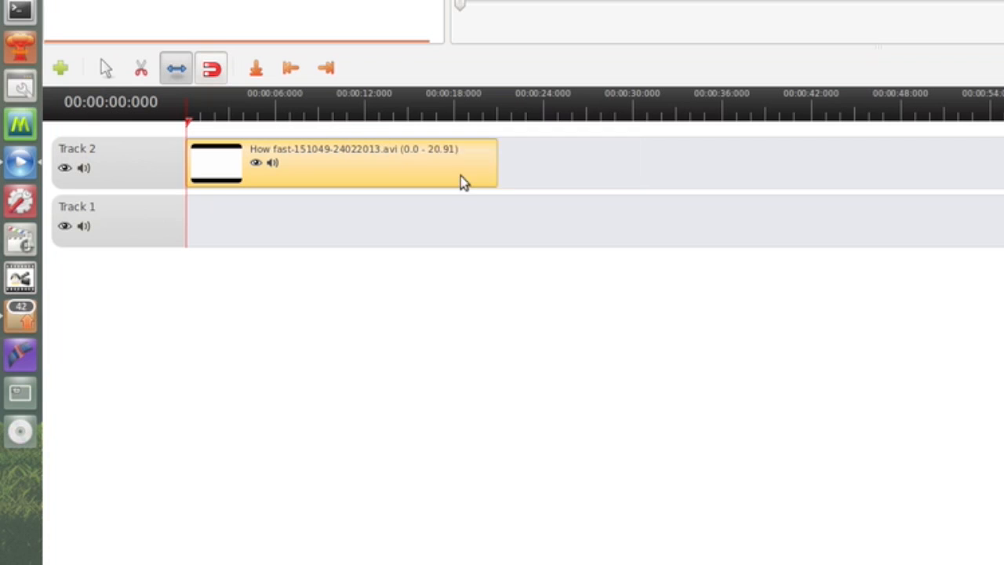
drag(495, 161, 637, 161)
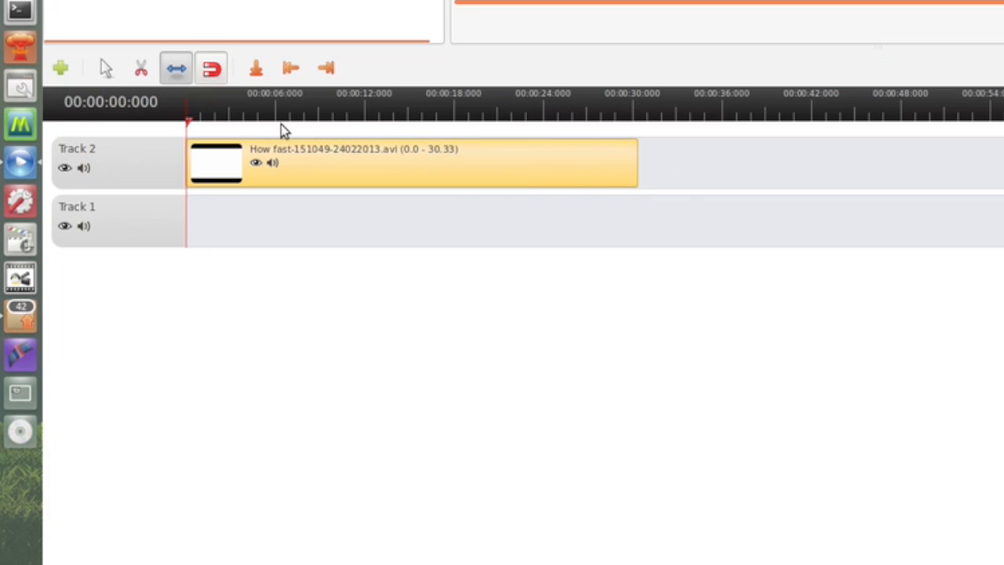
click(219, 118)
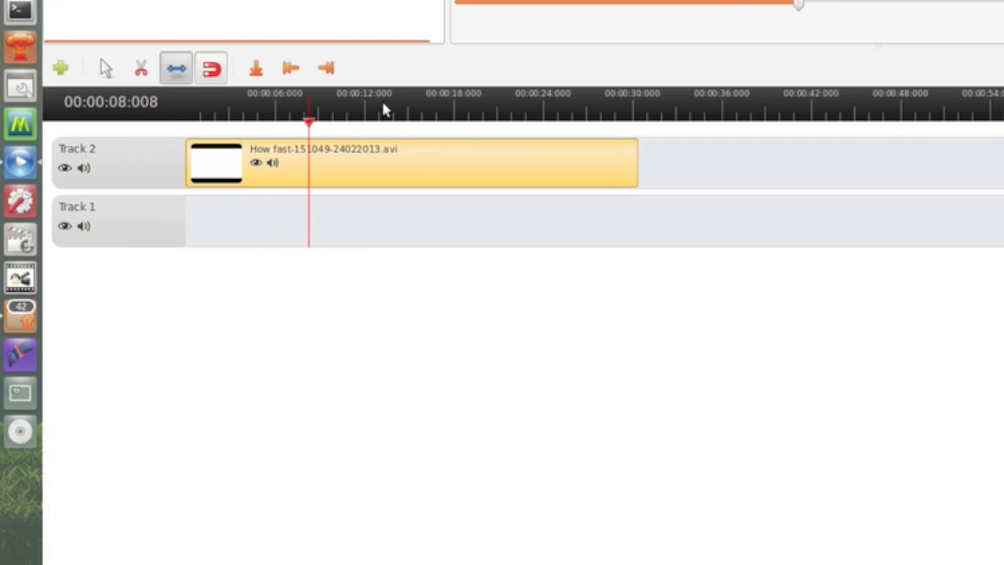
mouse_move(157, 108)
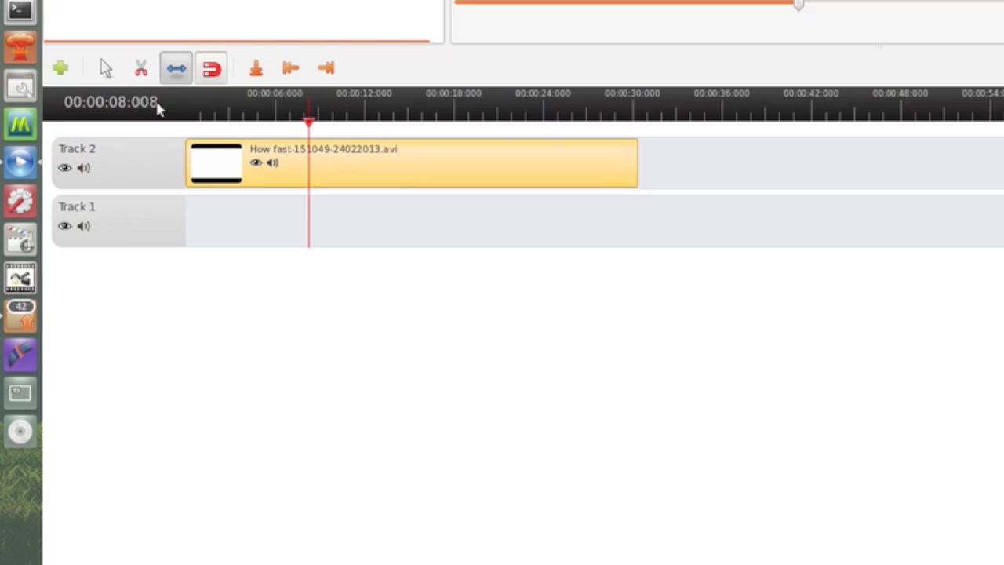
- Razor-split the Track 2 clip into three pieces and add a new Track 3 above it
click(141, 68)
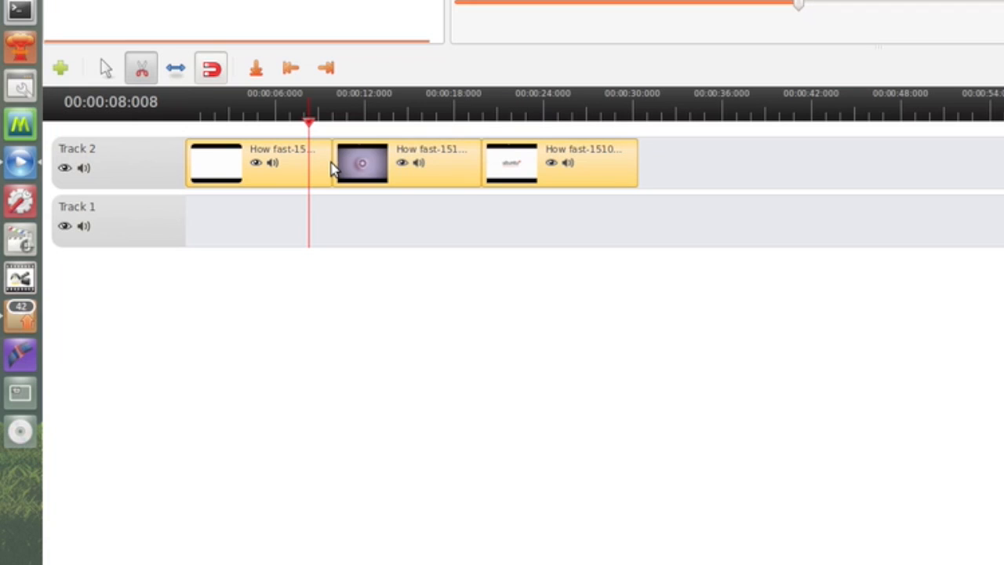
mouse_move(106, 69)
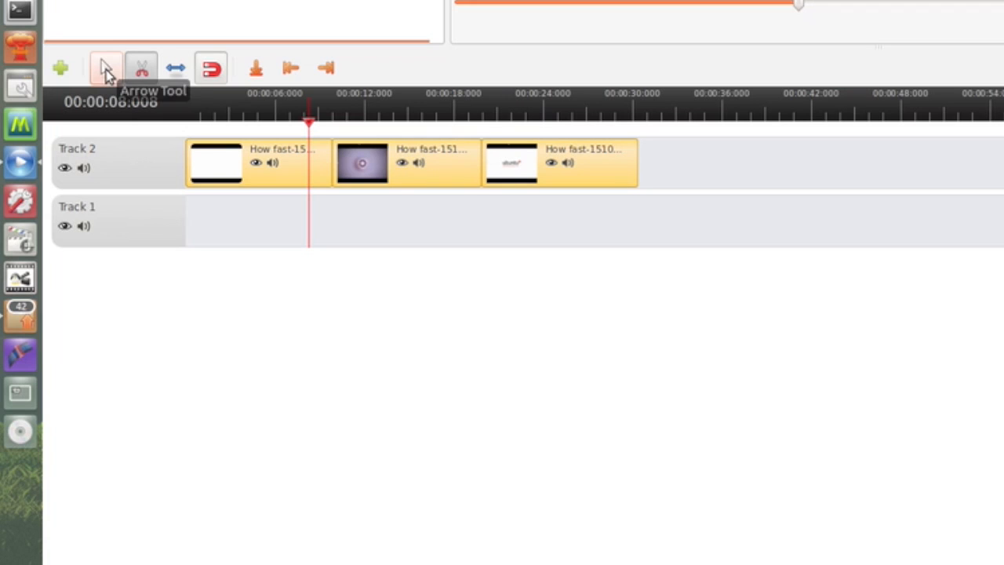
mouse_move(61, 73)
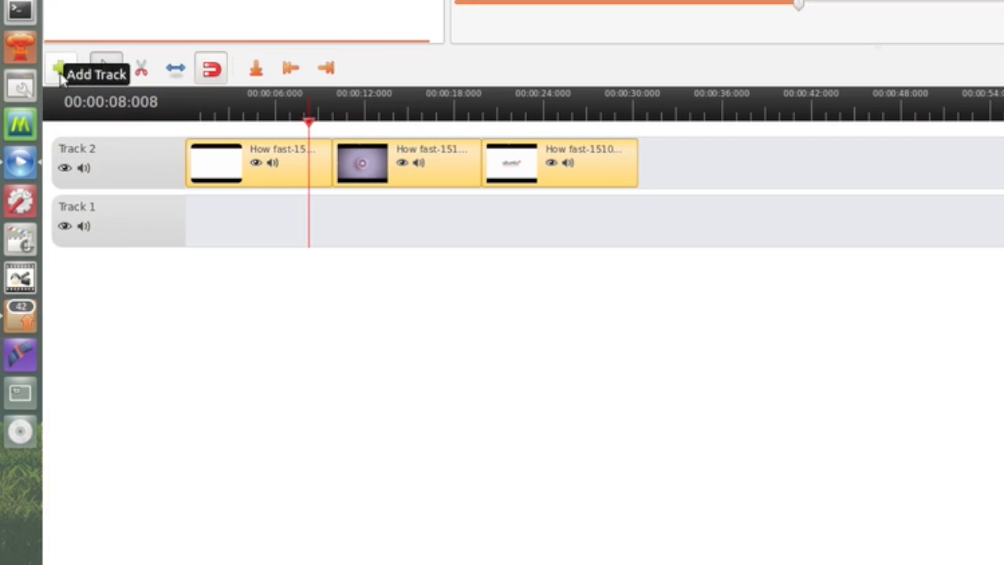
click(61, 69)
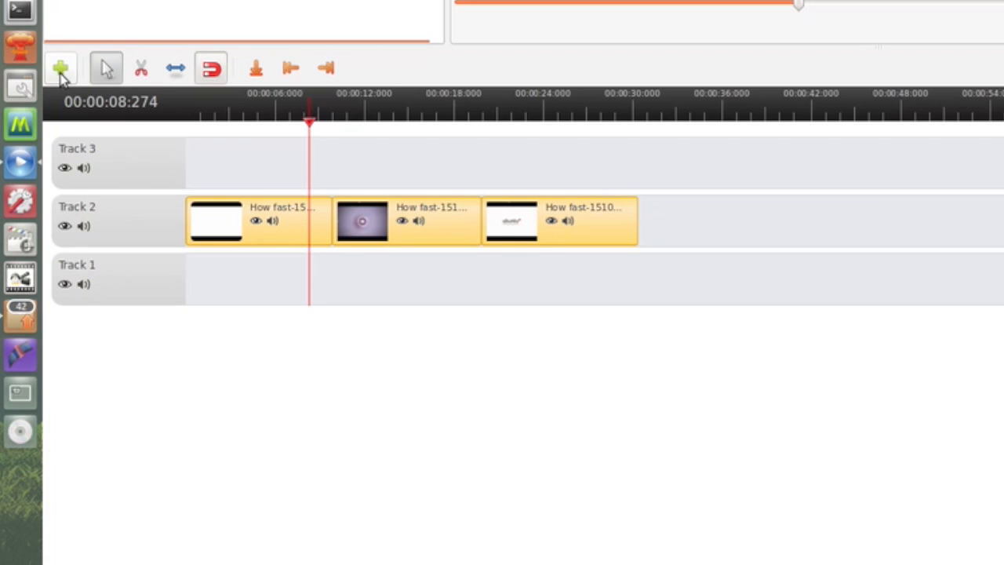
right_click(298, 238)
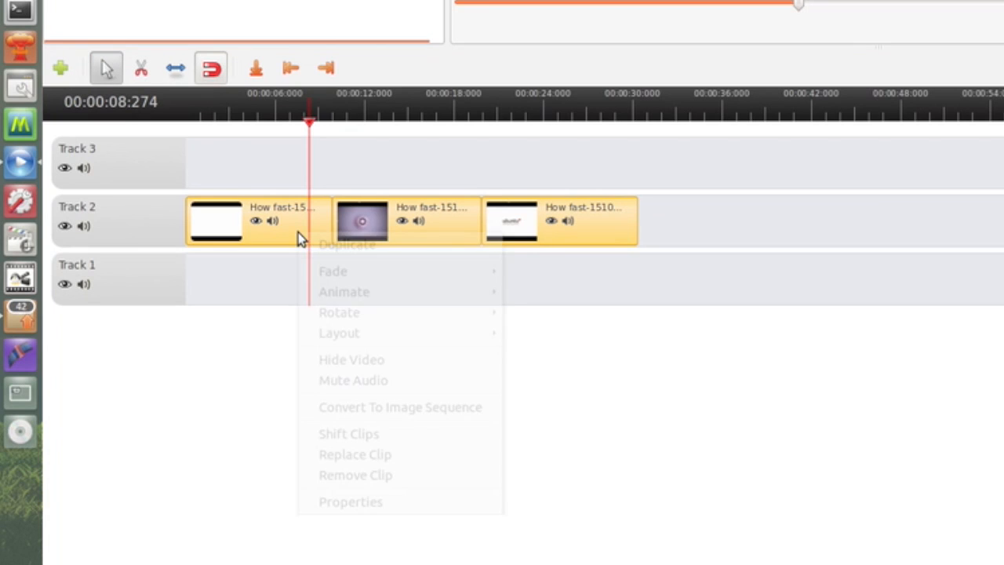
mouse_move(333, 270)
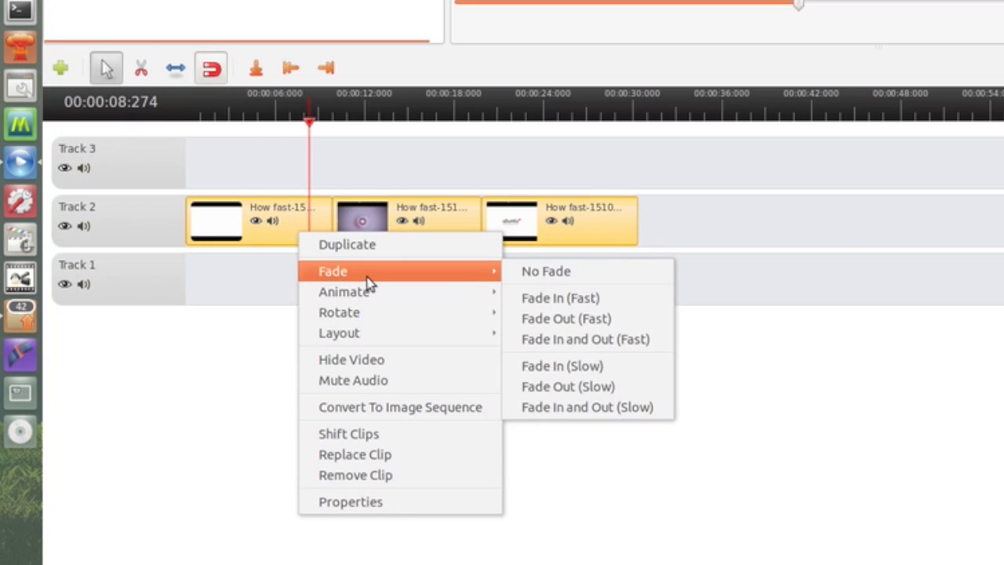
mouse_move(392, 304)
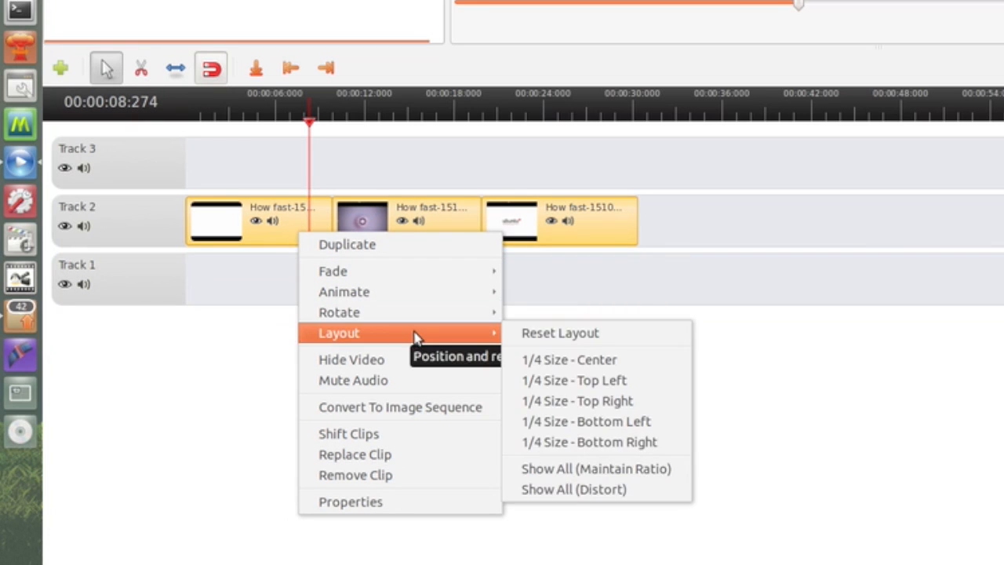
mouse_move(425, 351)
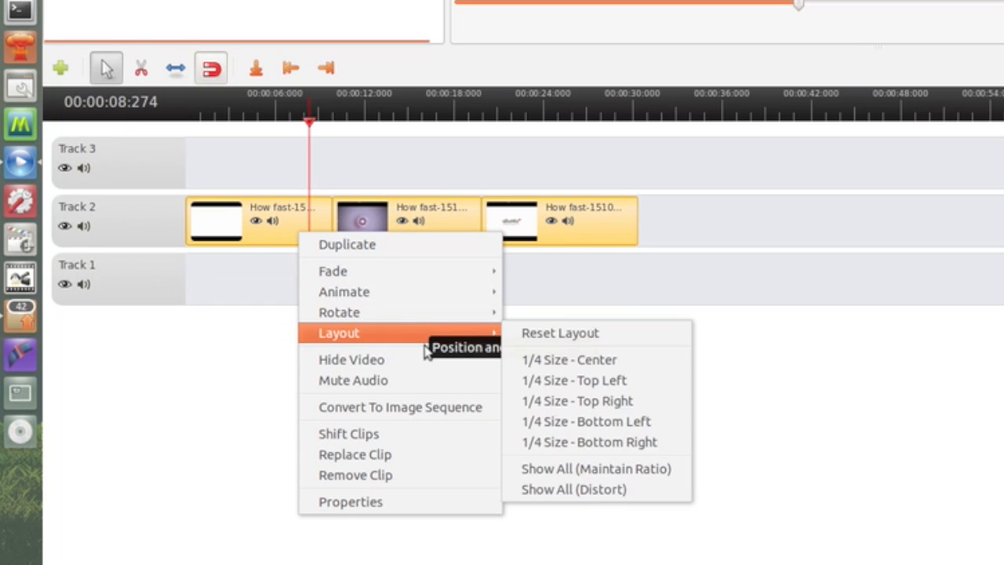
mouse_move(420, 392)
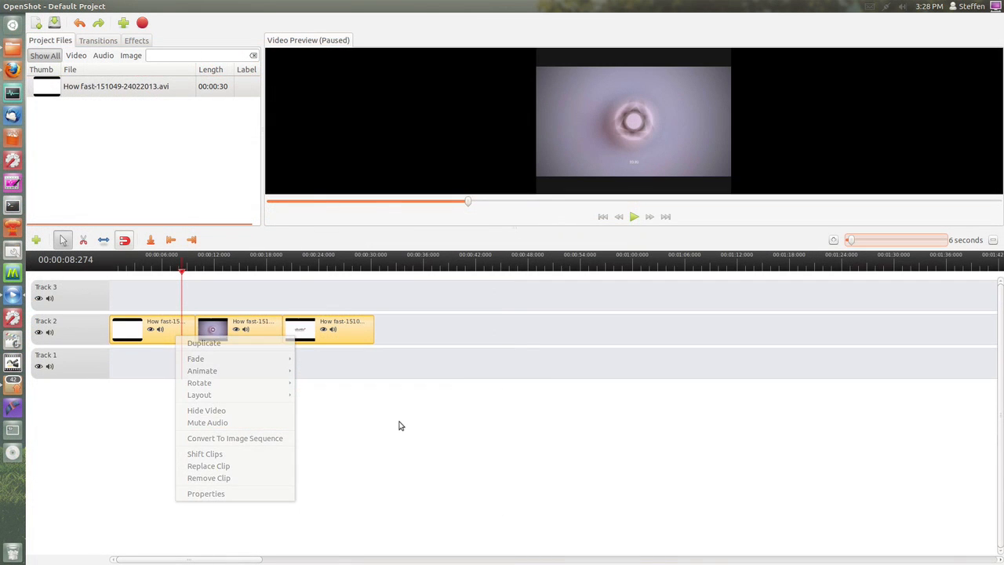
- Browse the Transitions and Effects lists, then bring up the Animated Title Editor templates
click(400, 426)
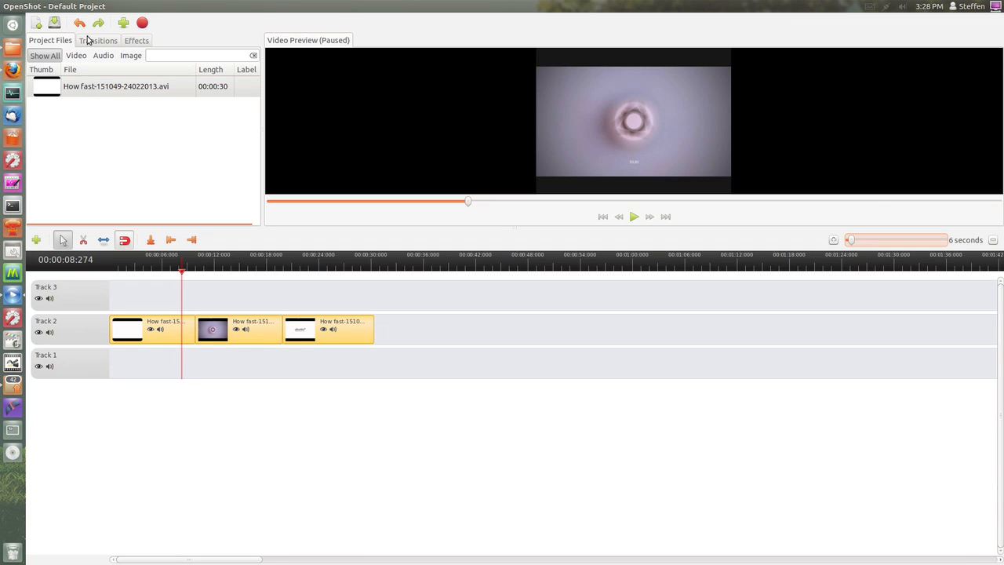
click(97, 41)
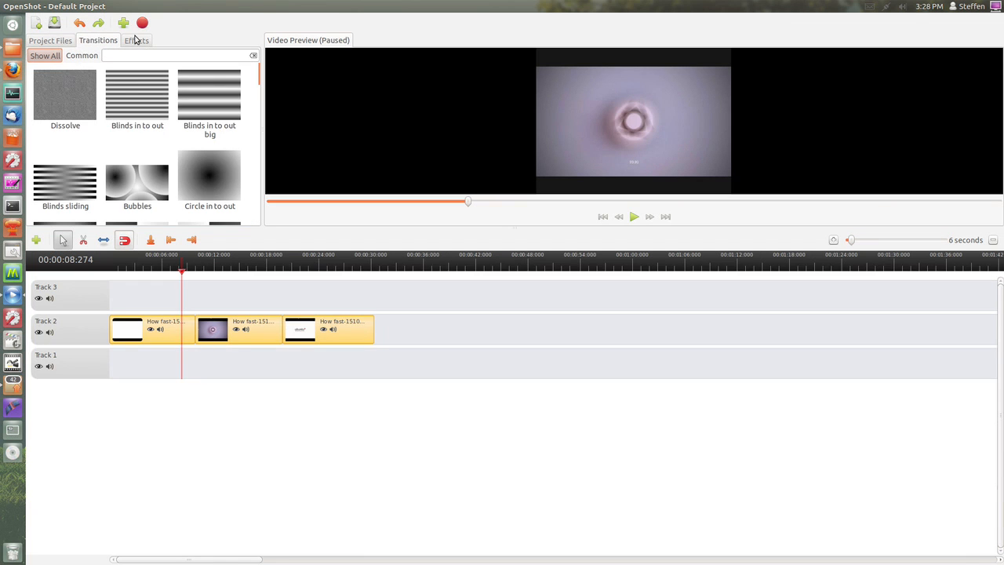
click(137, 41)
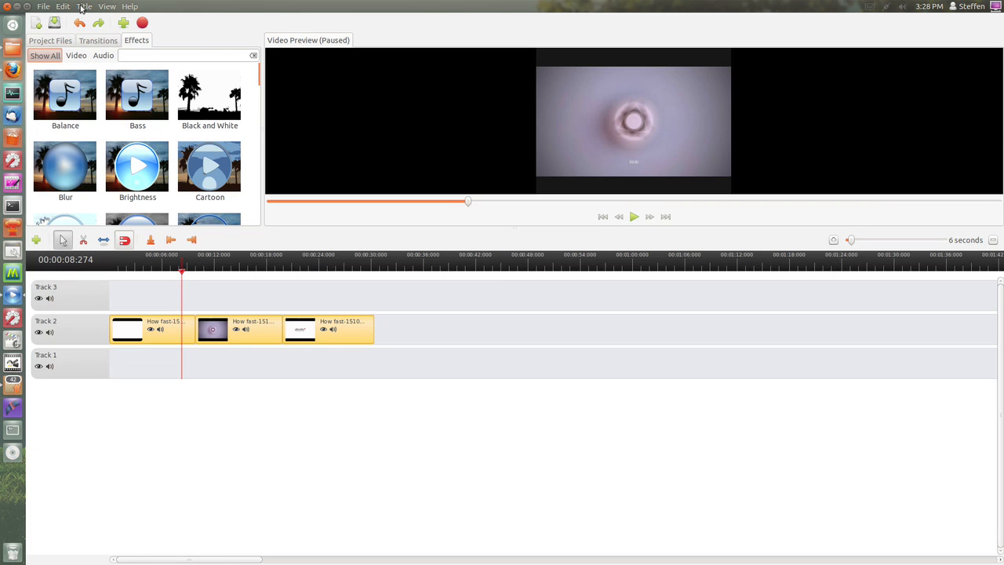
click(85, 7)
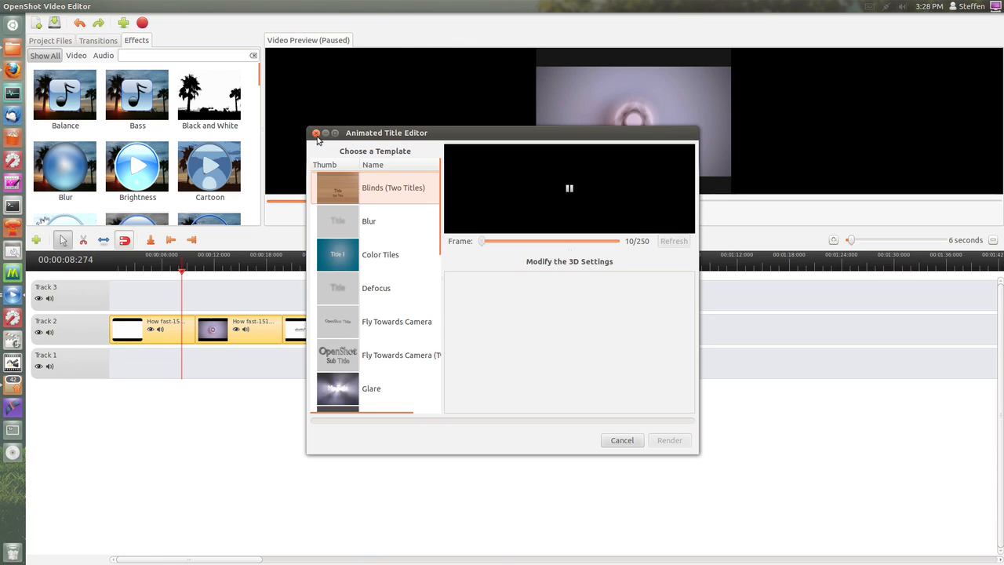
- Close the Animated Title Editor and quit OpenShot without saving the project
click(317, 132)
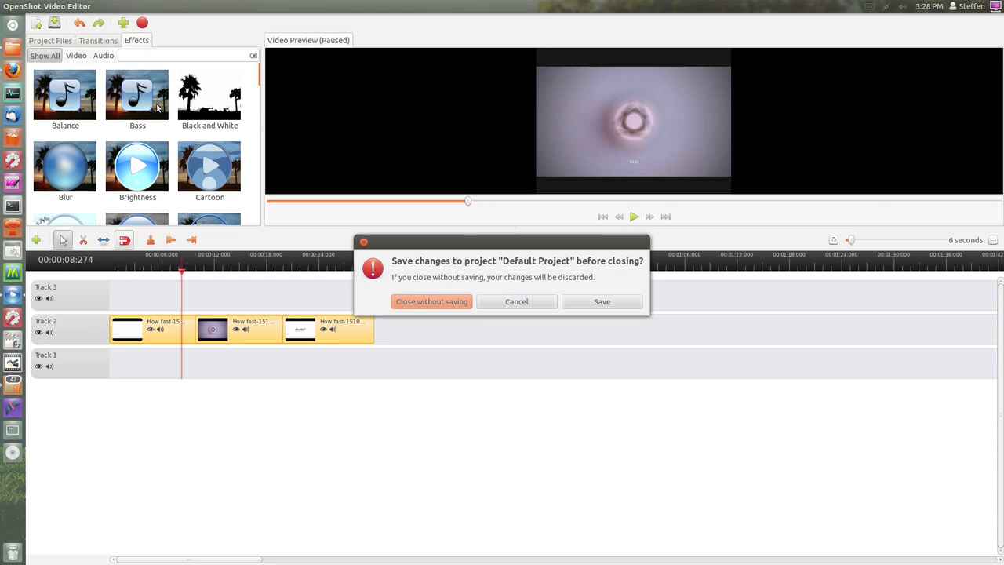
mouse_move(431, 301)
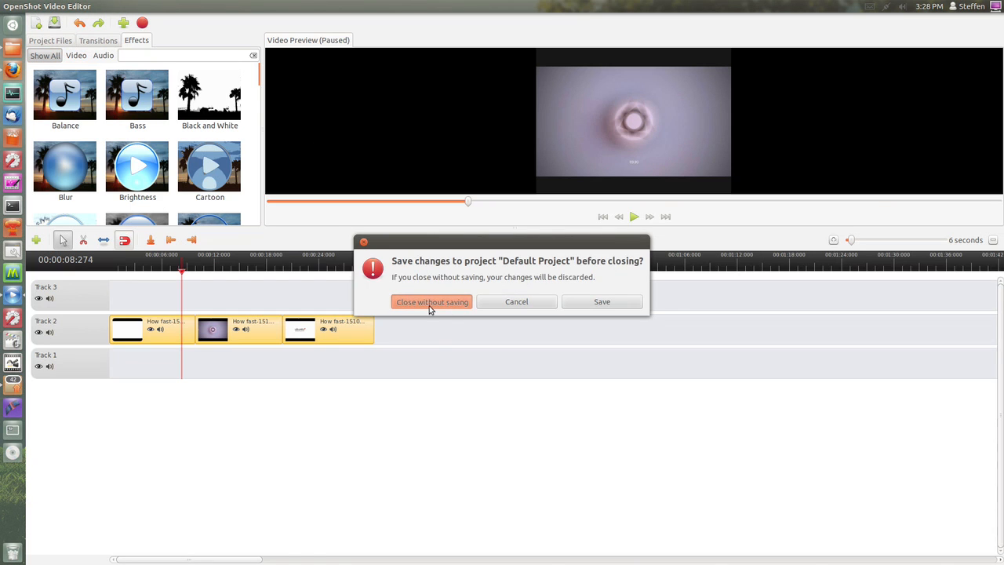
click(431, 301)
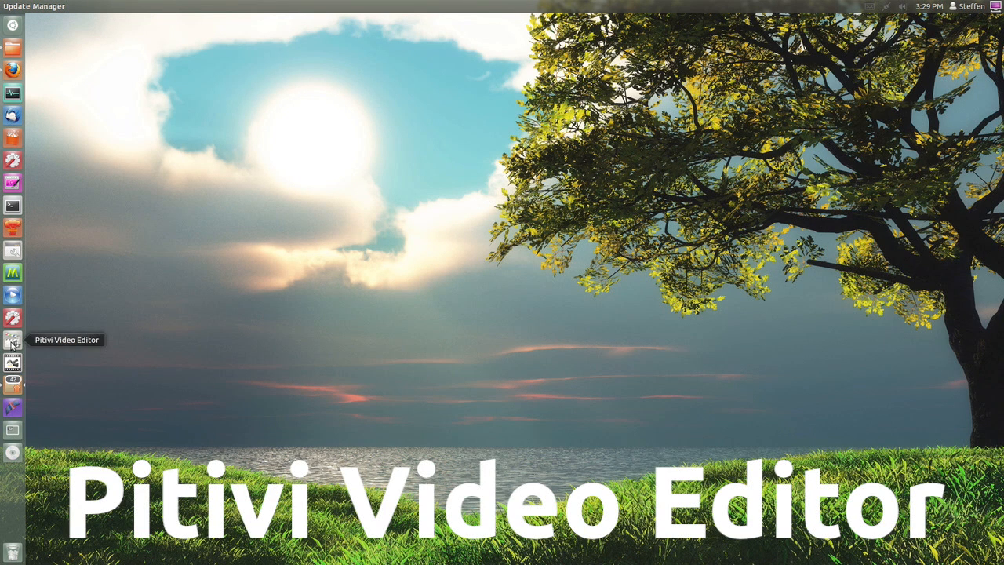
mouse_move(305, 336)
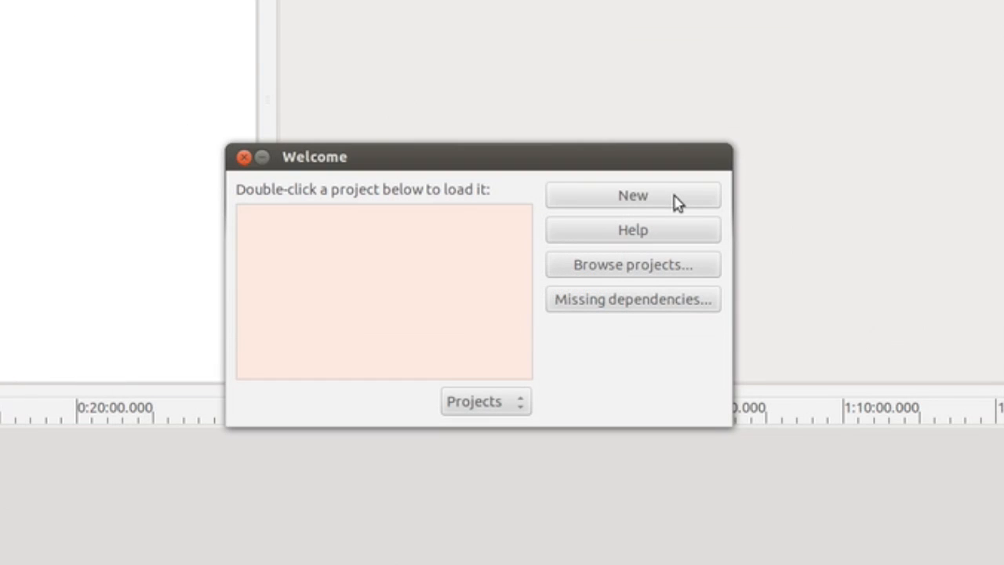
- Create a new Pitivi project with the 720p30 preset at 1280×720 and 30 fps
click(632, 194)
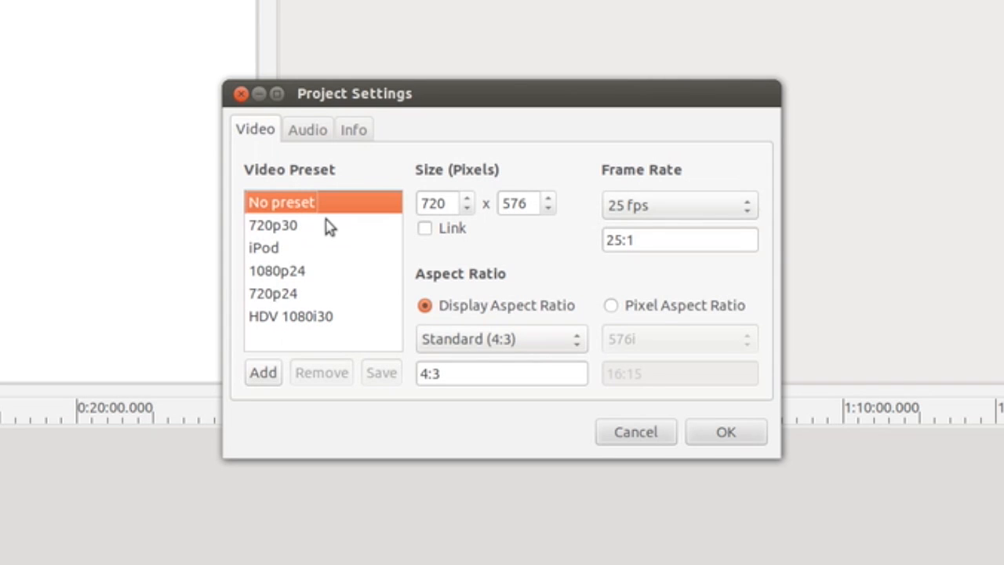
mouse_move(292, 233)
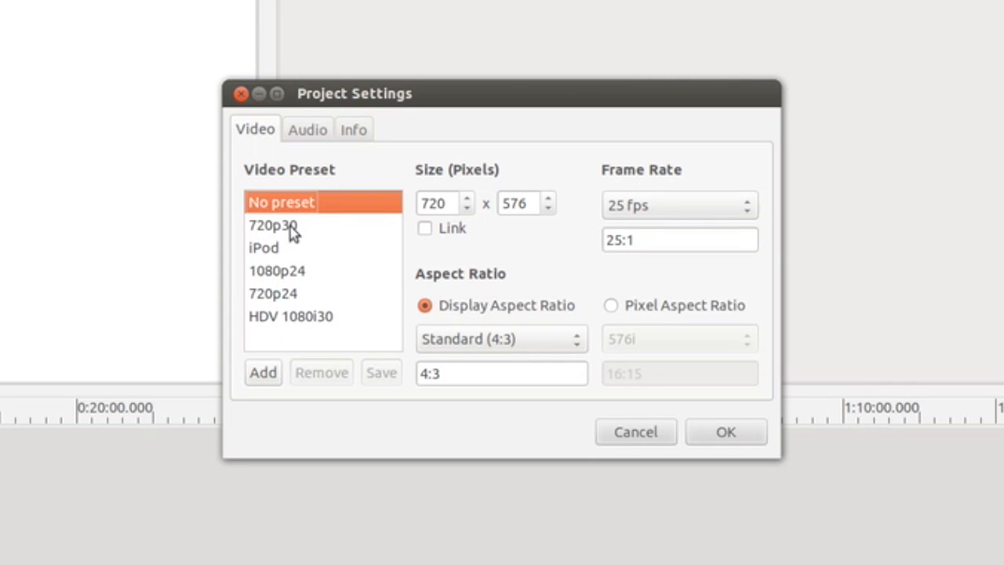
click(273, 225)
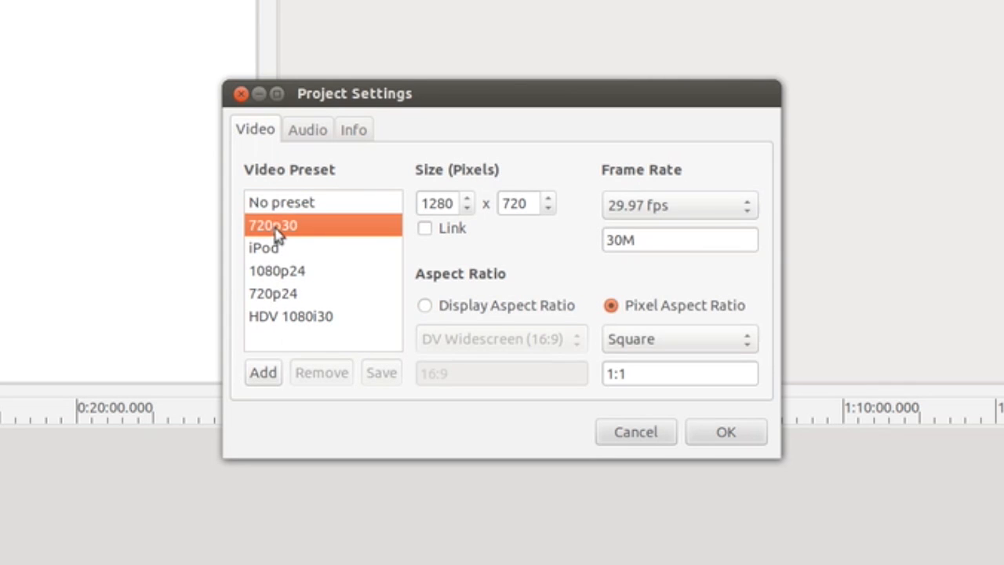
click(676, 204)
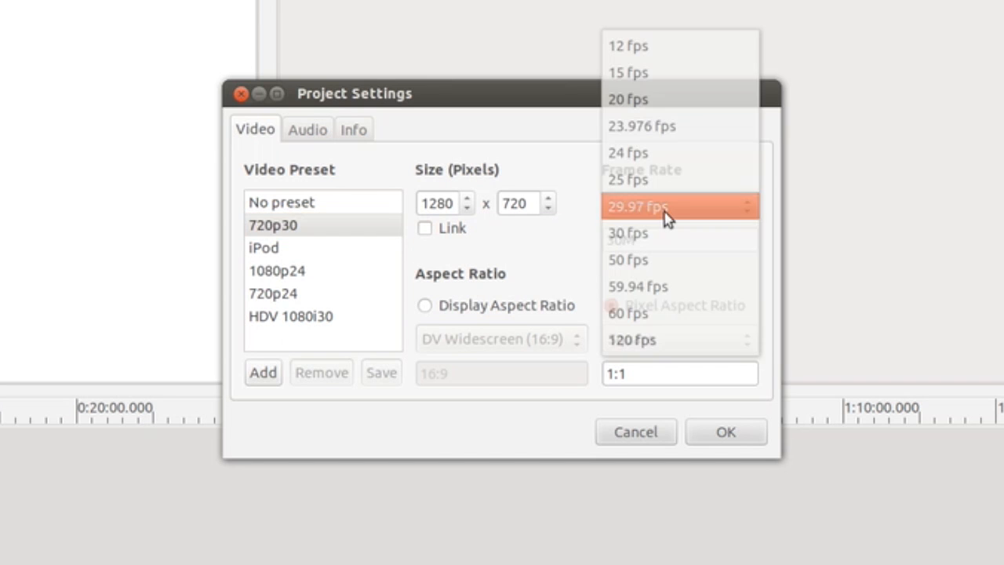
click(628, 232)
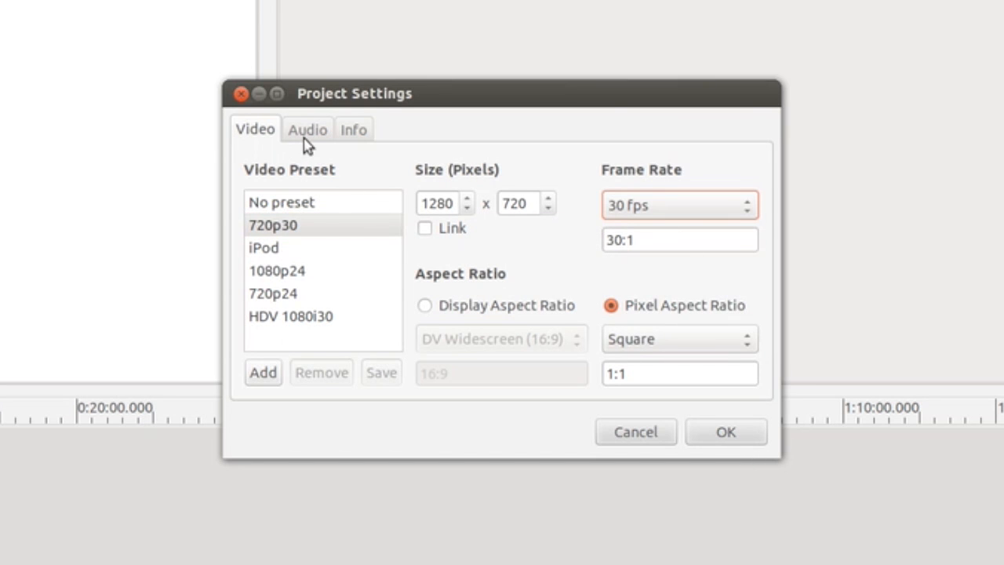
click(307, 128)
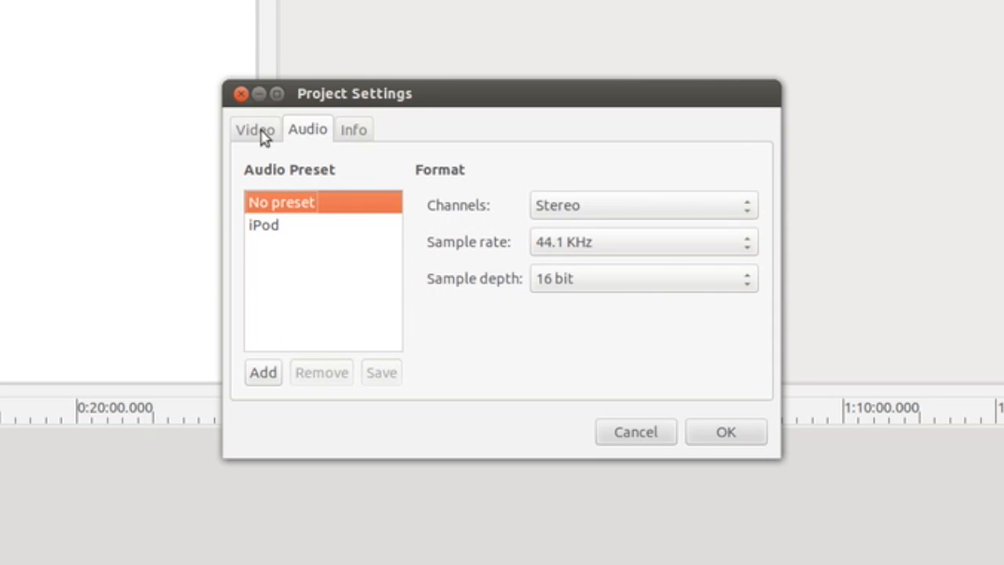
click(254, 129)
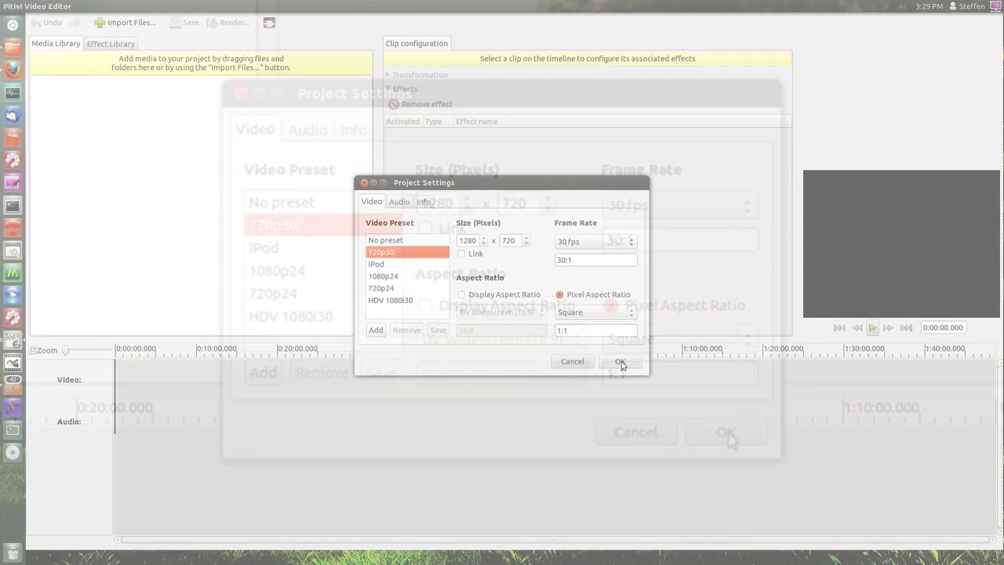
click(620, 361)
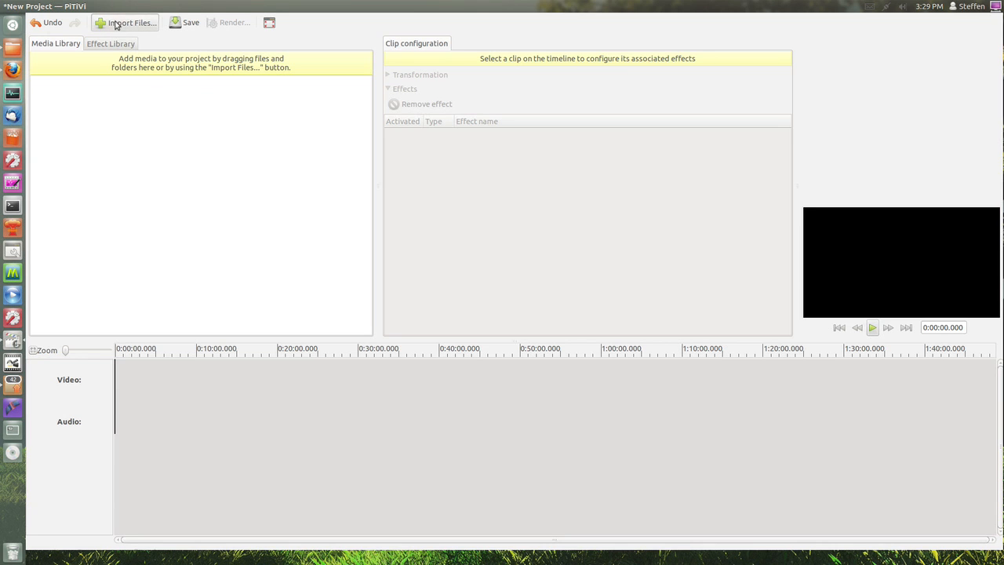
- Import the How fast video into Pitivi's media library
click(132, 22)
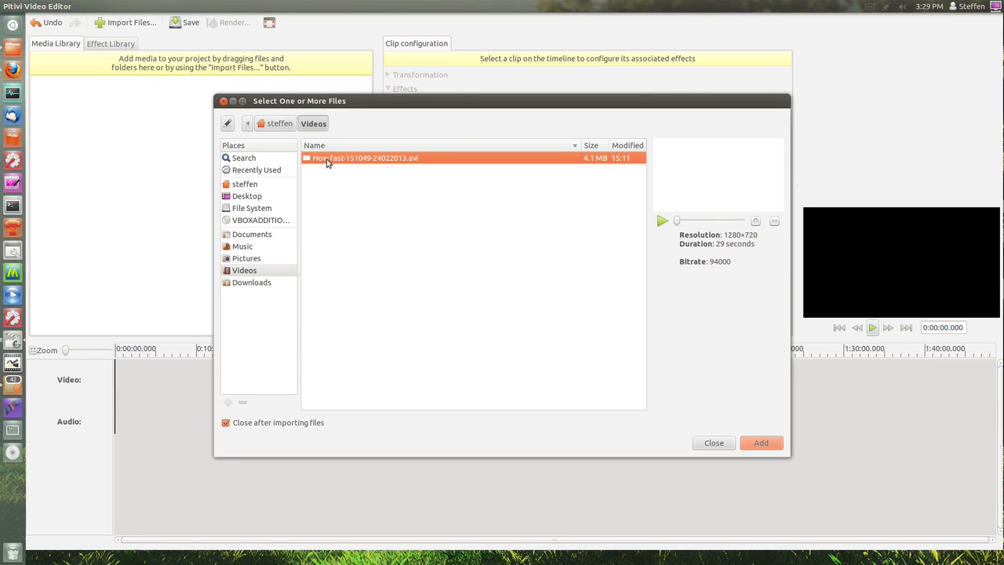
click(759, 443)
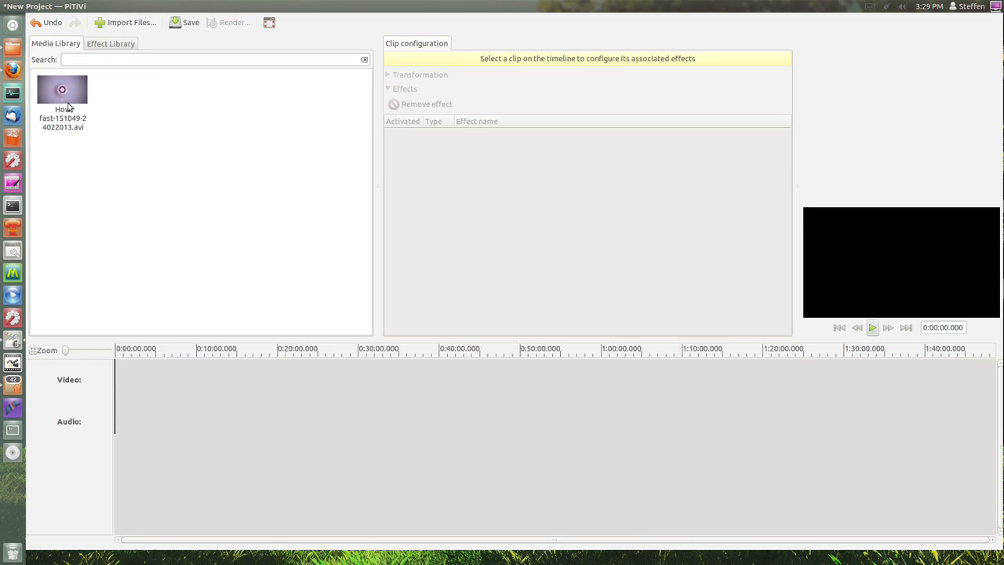
- Drag the How fast clip onto the Pitivi timeline with its video and audio tracks
click(63, 94)
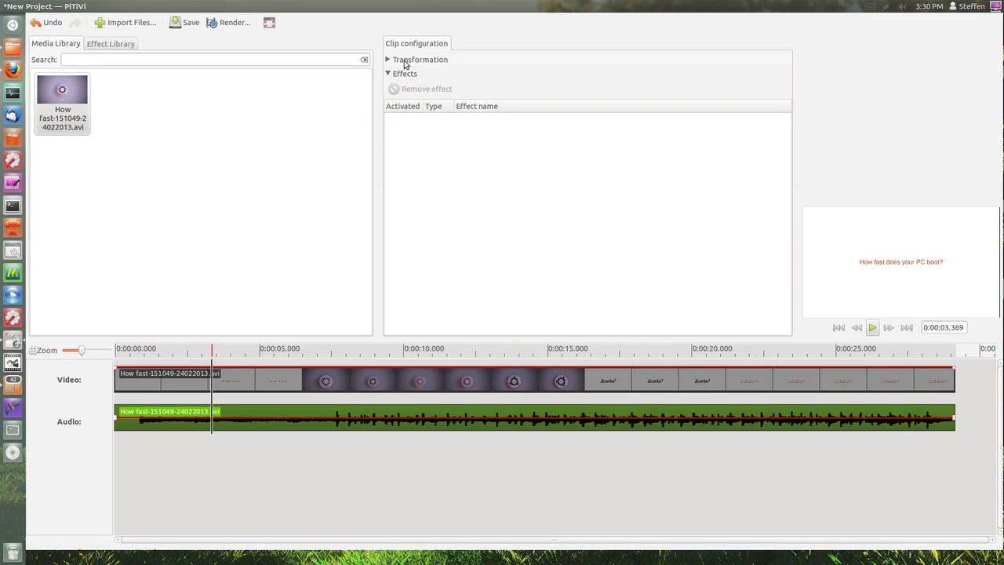
mouse_move(327, 116)
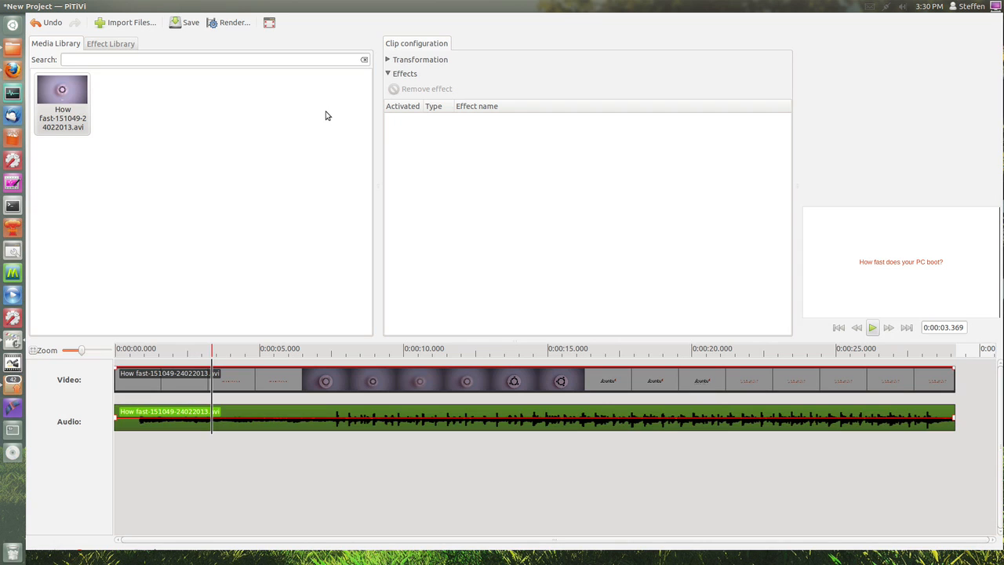
mouse_move(311, 103)
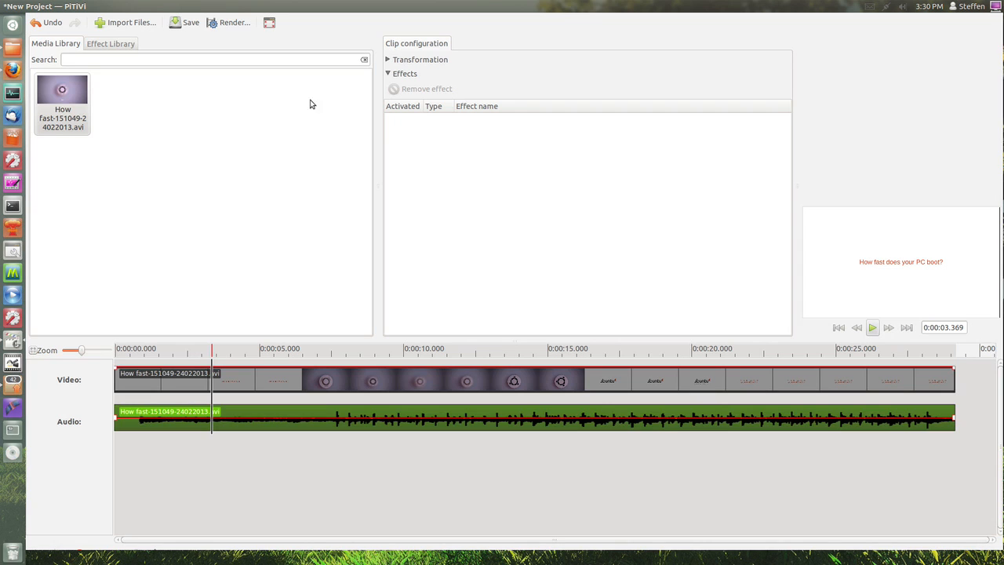
mouse_move(232, 22)
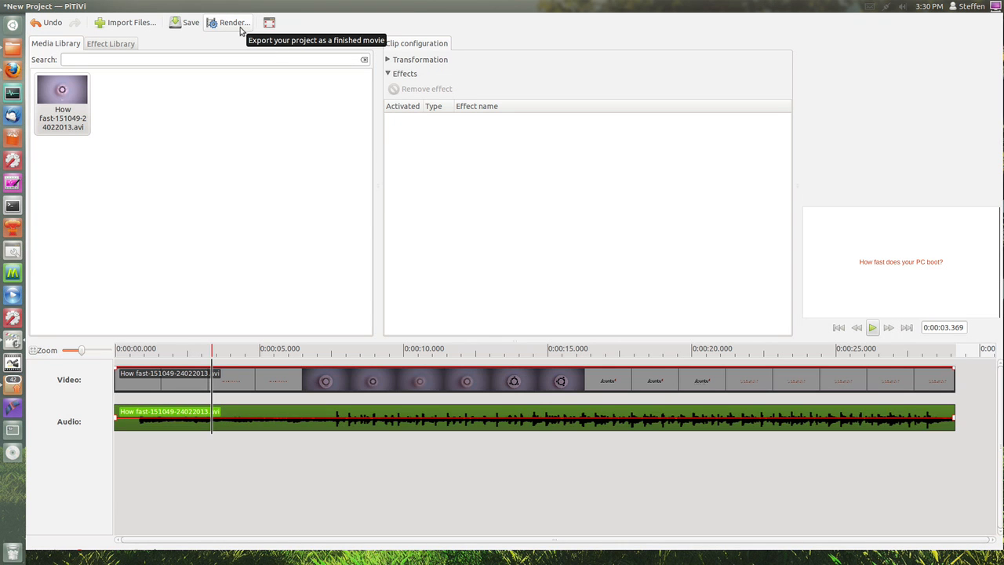
- Review the Render dialog's video export settings, then close it without rendering
click(229, 22)
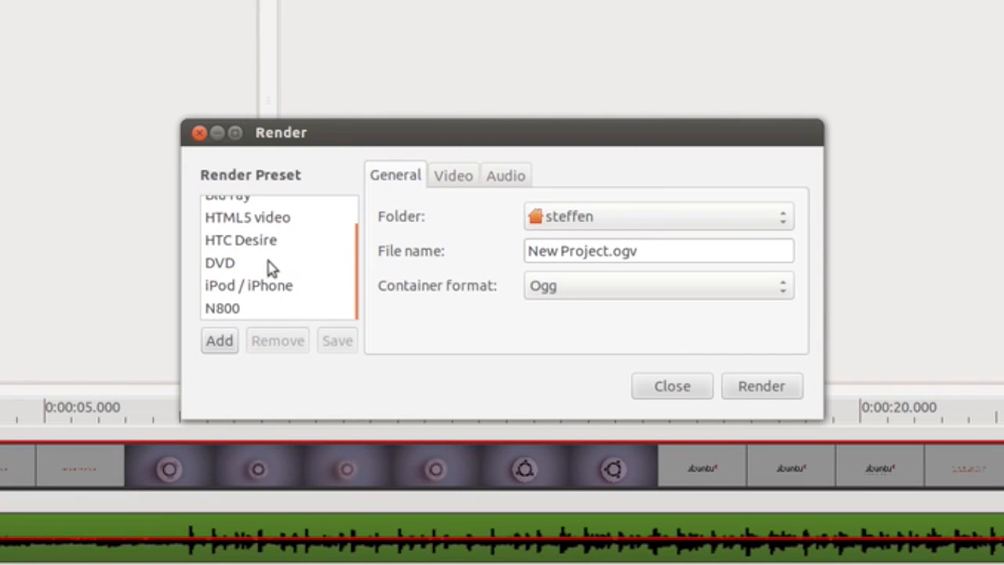
scroll(up, 3)
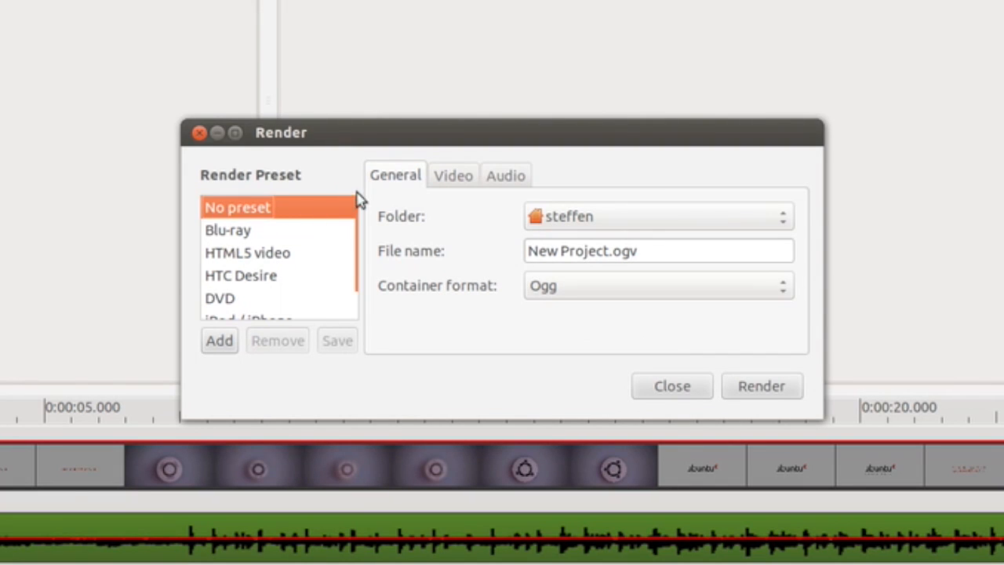
click(452, 176)
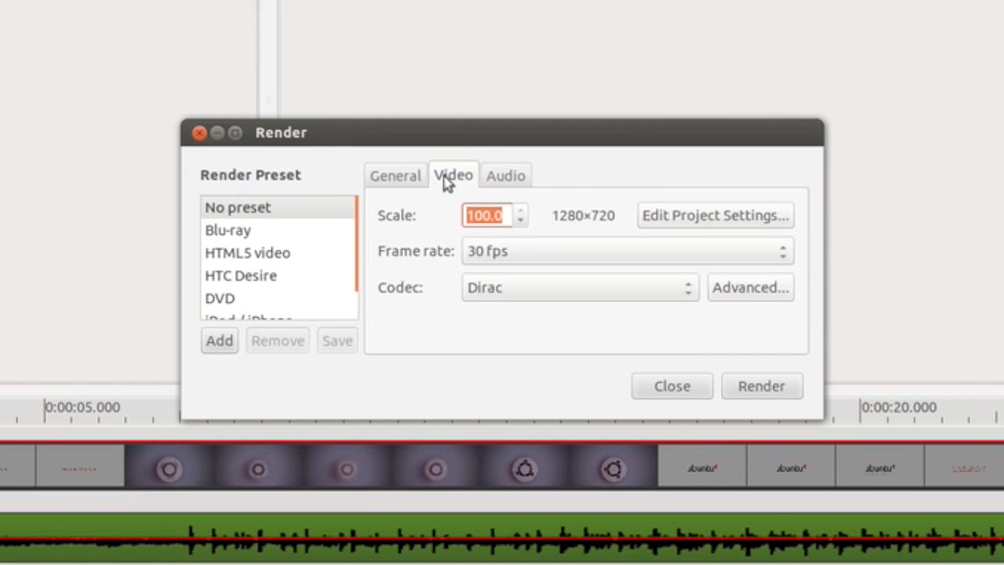
mouse_move(541, 228)
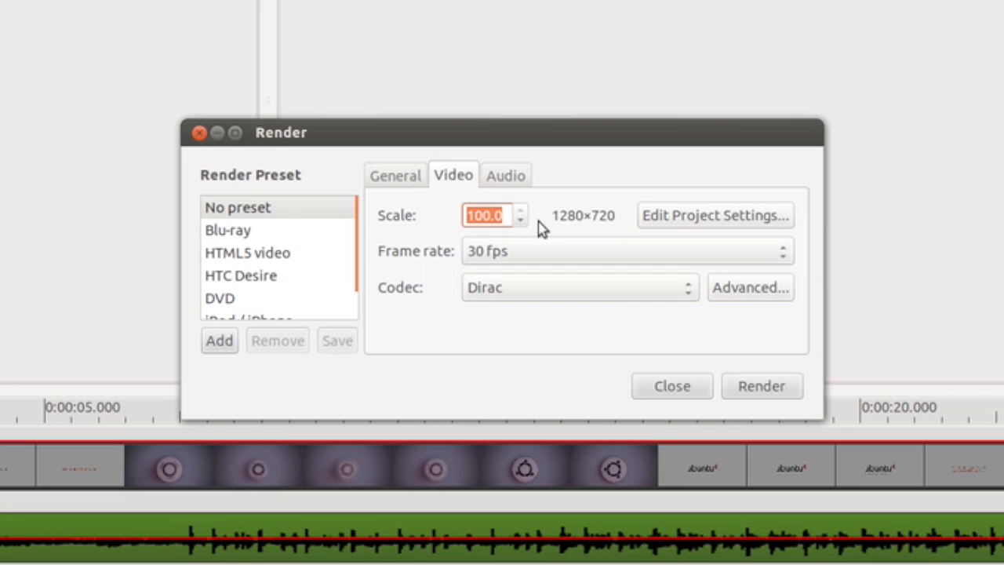
mouse_move(604, 236)
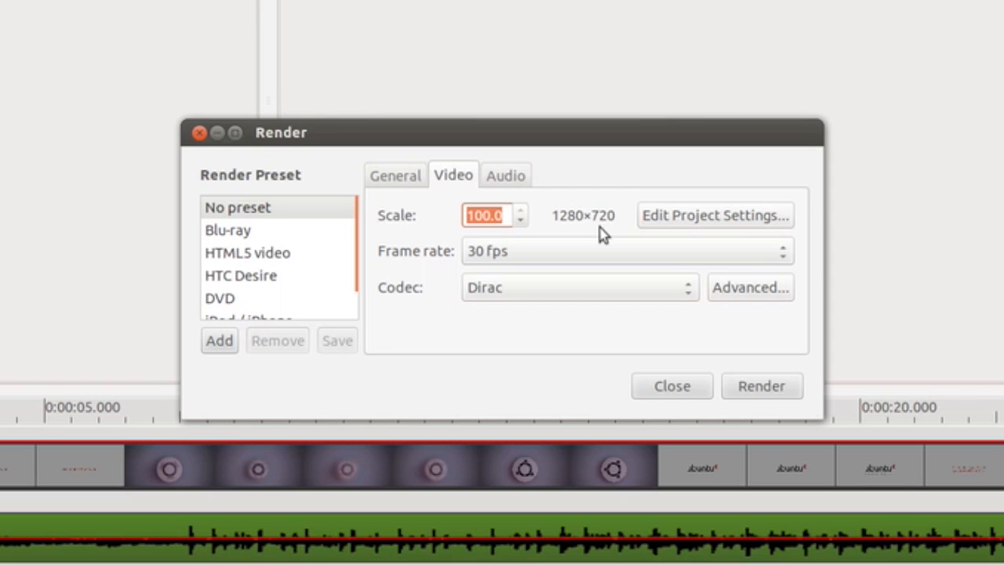
mouse_move(730, 392)
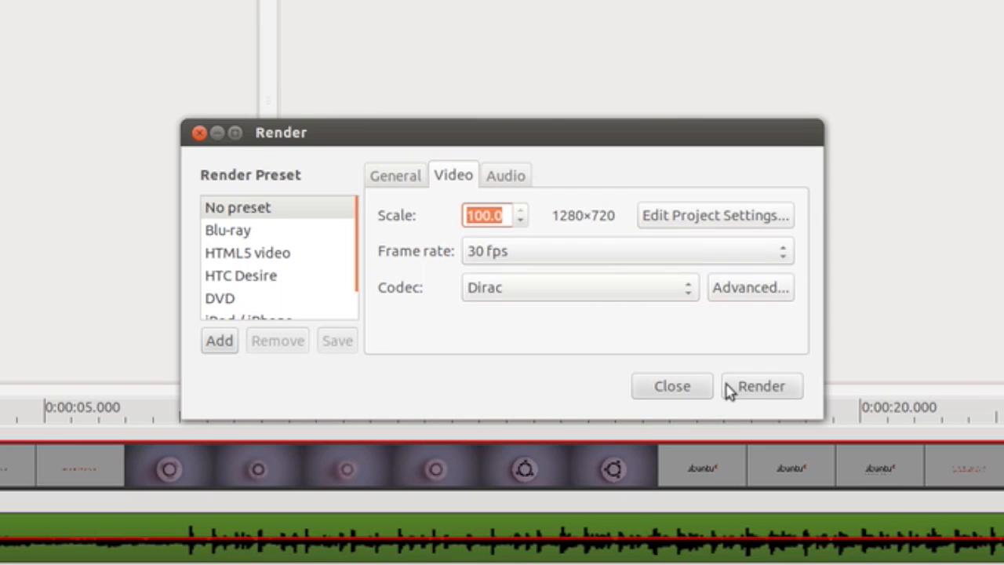
mouse_move(709, 391)
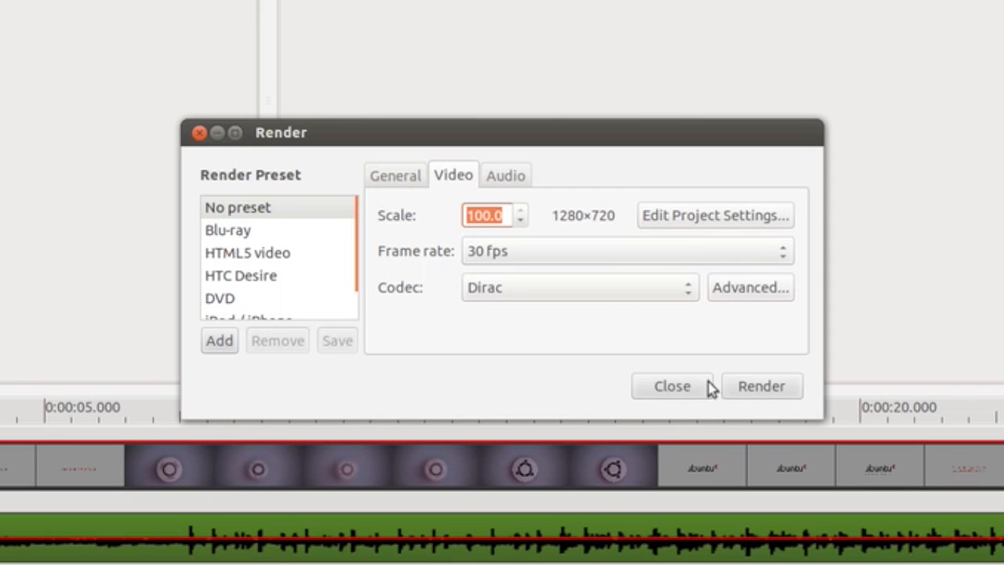
click(671, 386)
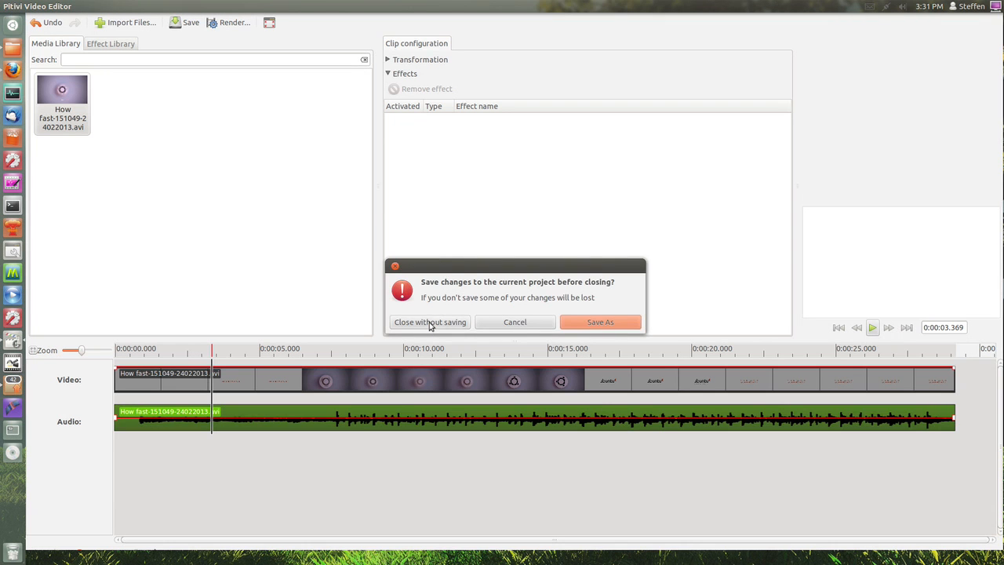
- Quit Pitivi, choosing 'Close without saving' to discard the project
click(430, 322)
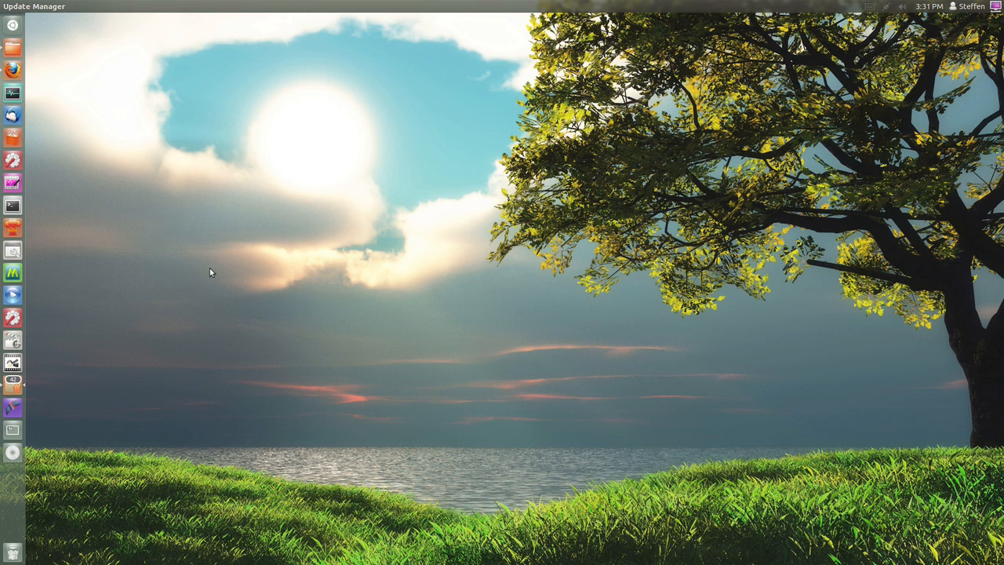
mouse_move(224, 313)
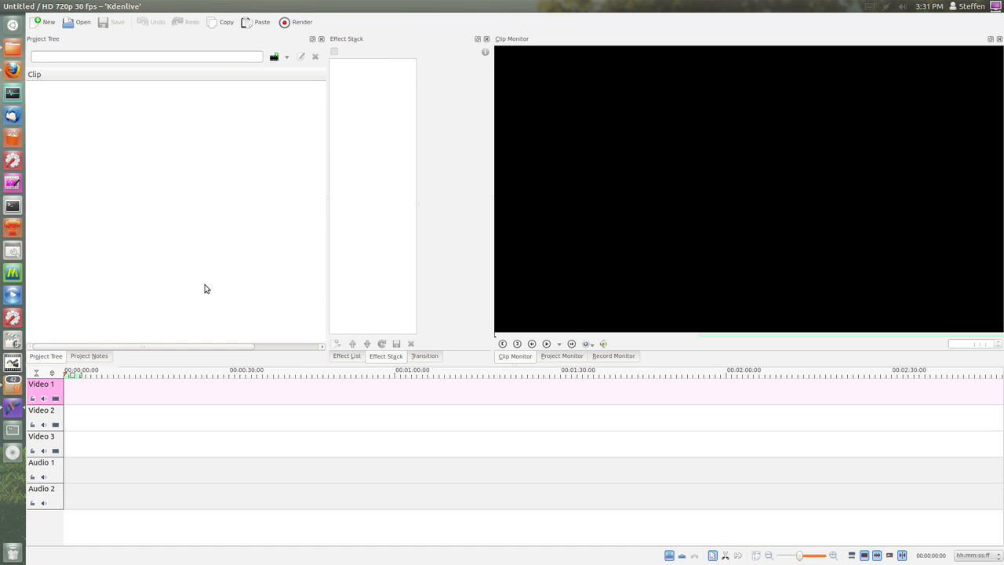
mouse_move(229, 275)
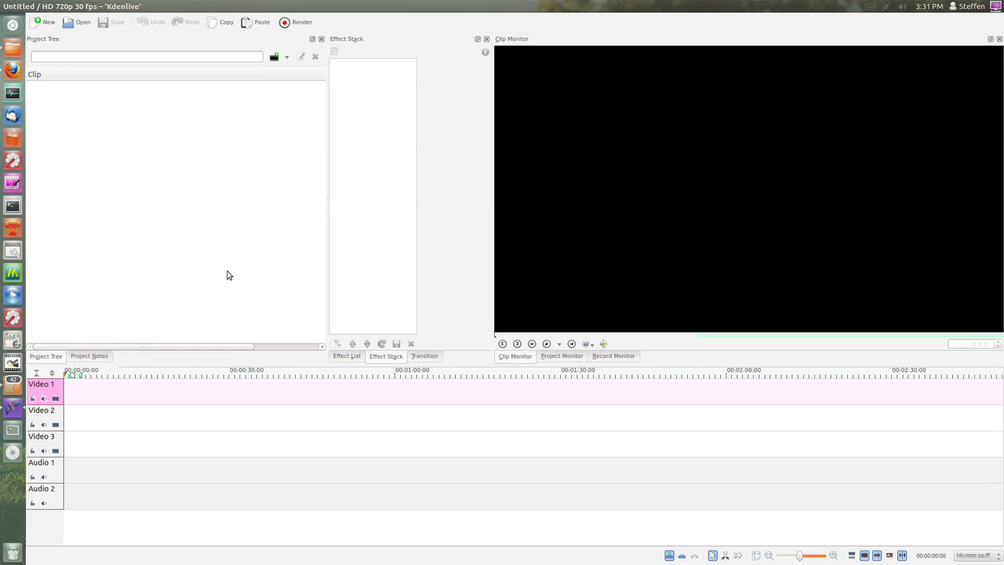
mouse_move(12, 55)
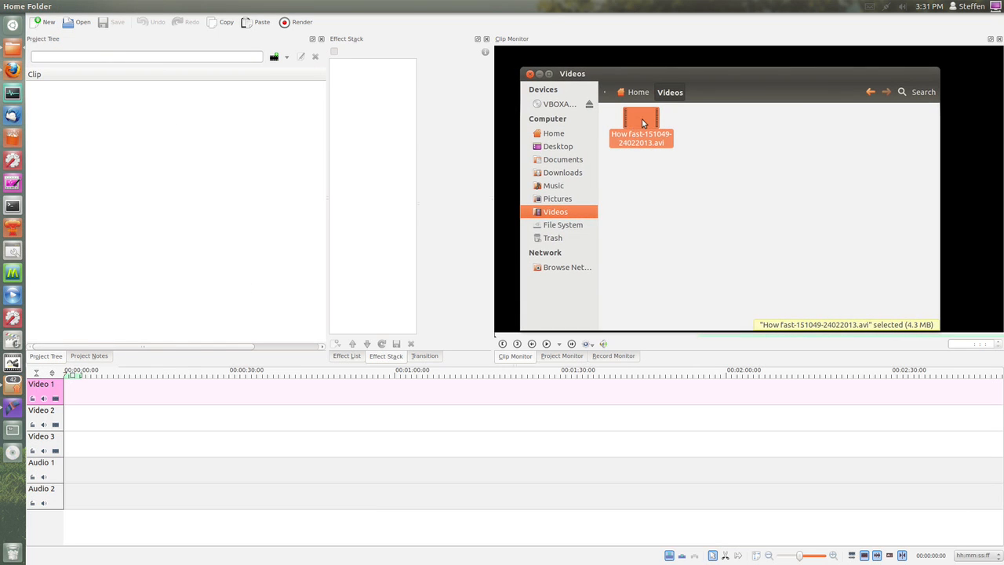
- Drag the How fast-151049-24022013.avi file from Videos onto the Video 1 track
drag(640, 126, 182, 188)
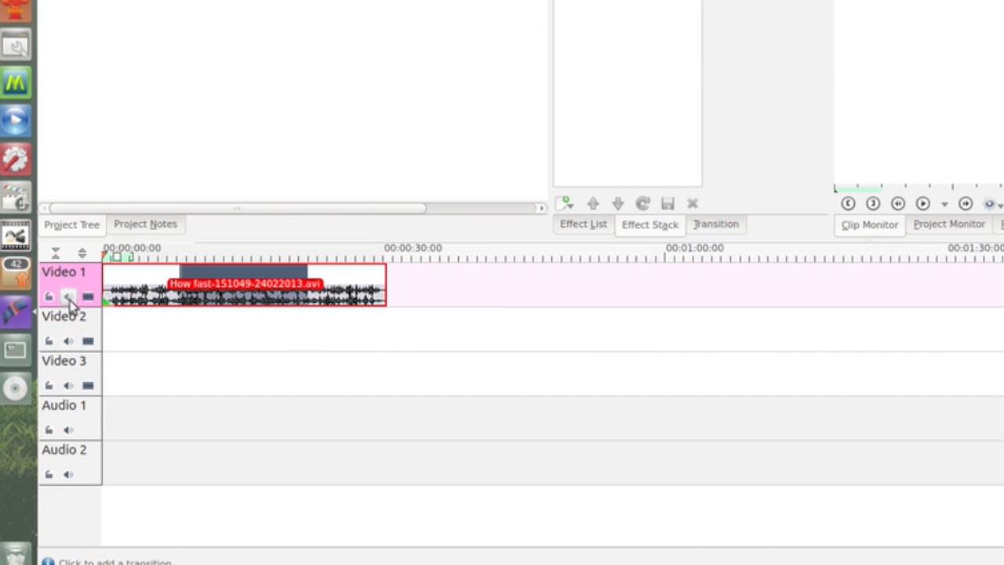
mouse_move(69, 296)
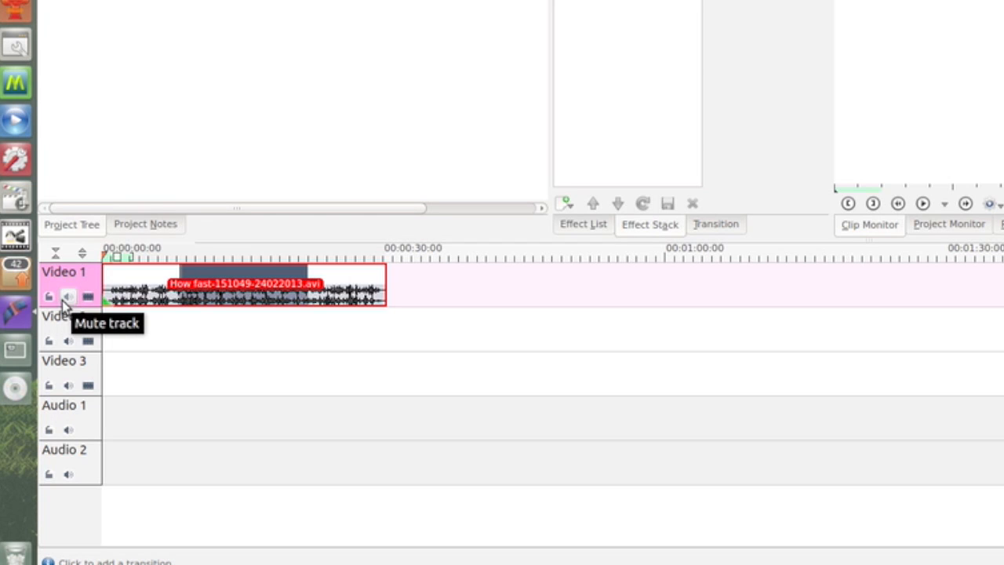
- Split the clip's audio onto the Audio 1 track via its context menu
right_click(157, 295)
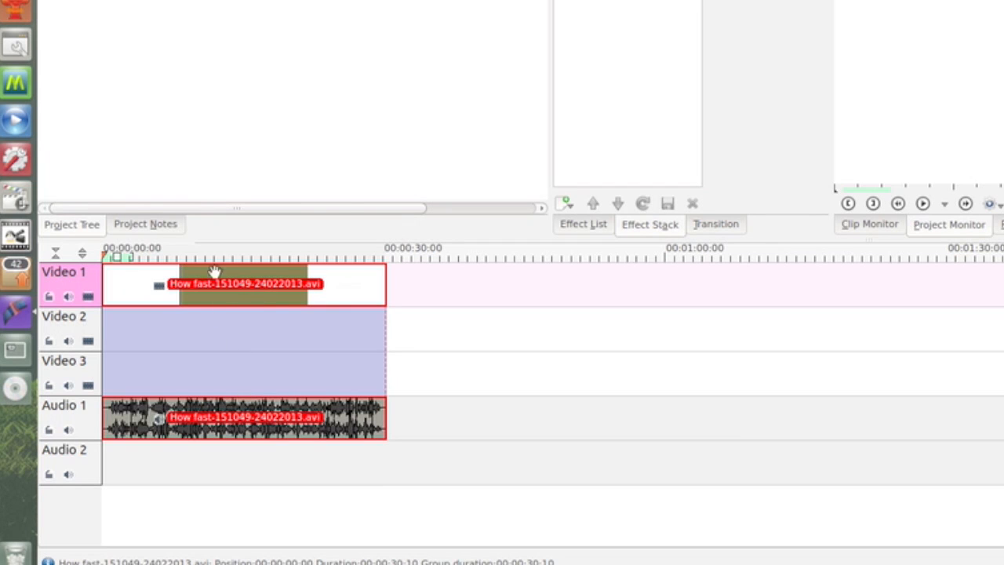
mouse_move(646, 238)
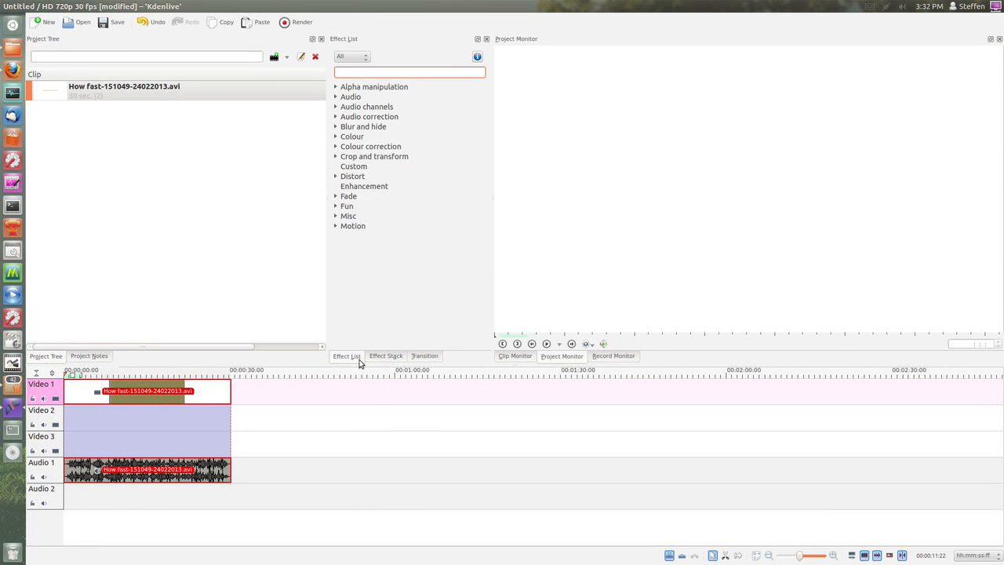
mouse_move(329, 162)
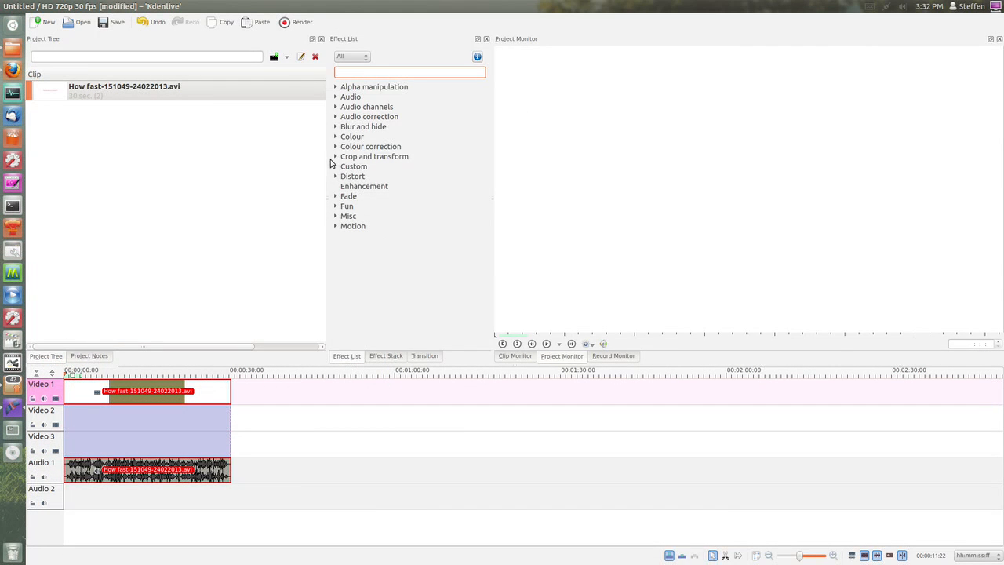
- Add the LetterBoxed effect from Crop and transform and preview a frame with black bars
click(336, 156)
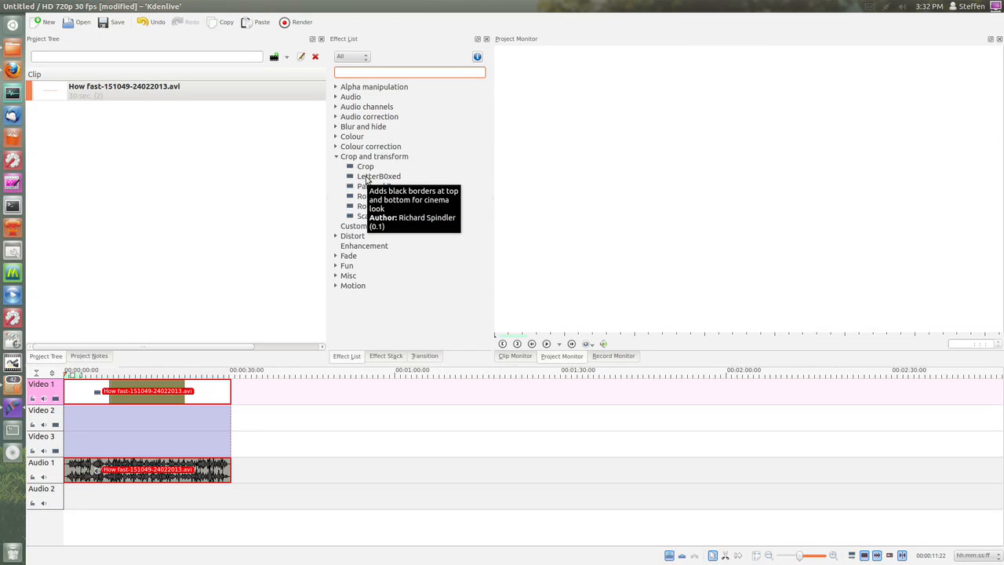
click(378, 175)
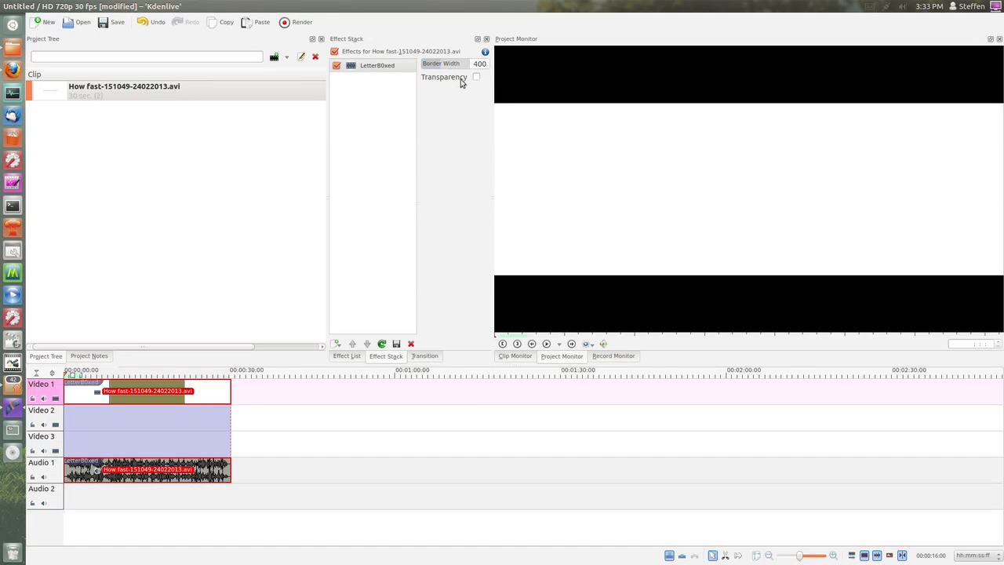
mouse_move(459, 103)
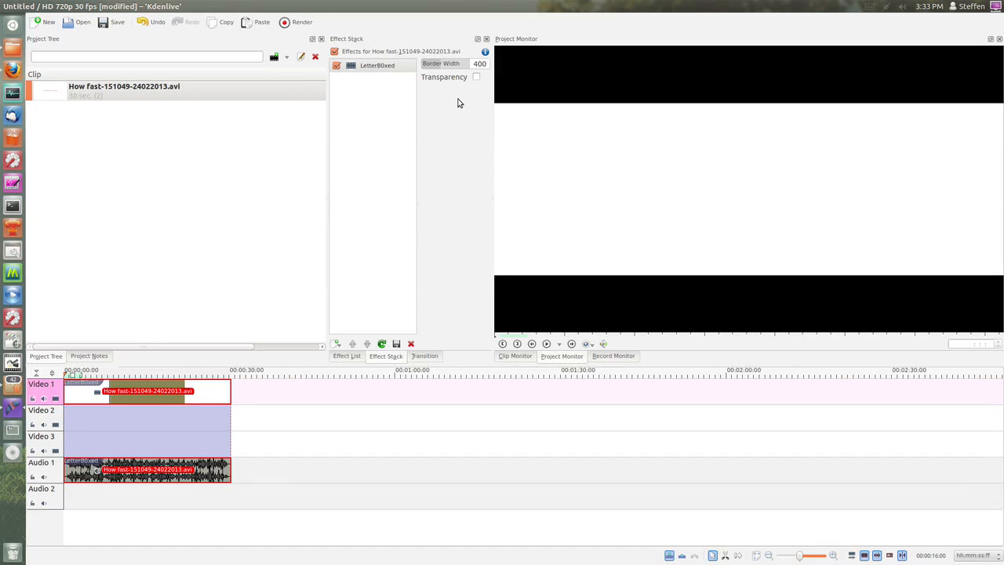
mouse_move(107, 371)
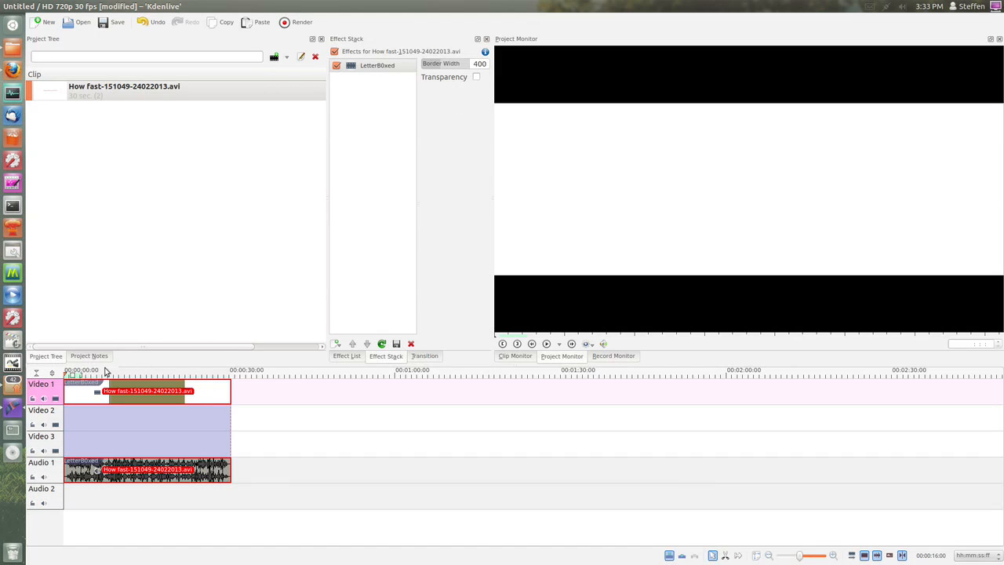
click(111, 373)
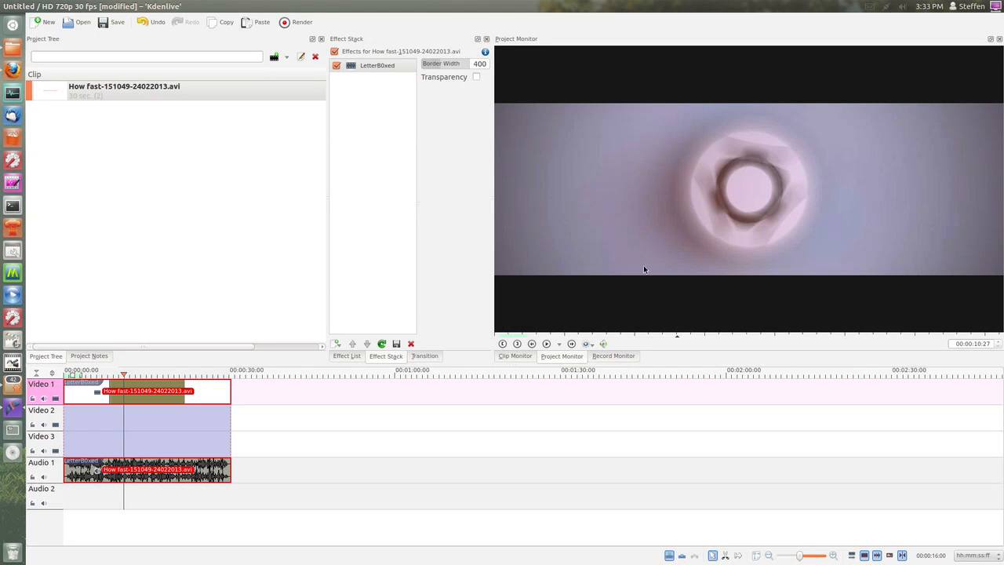
mouse_move(189, 346)
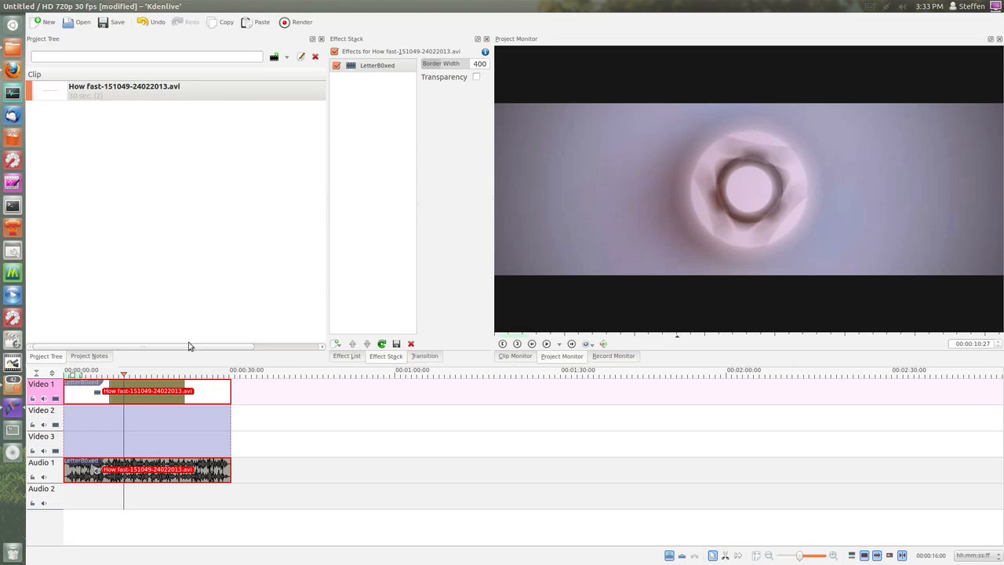
- Add the Pixelize effect from the Distort group to the clip
click(347, 355)
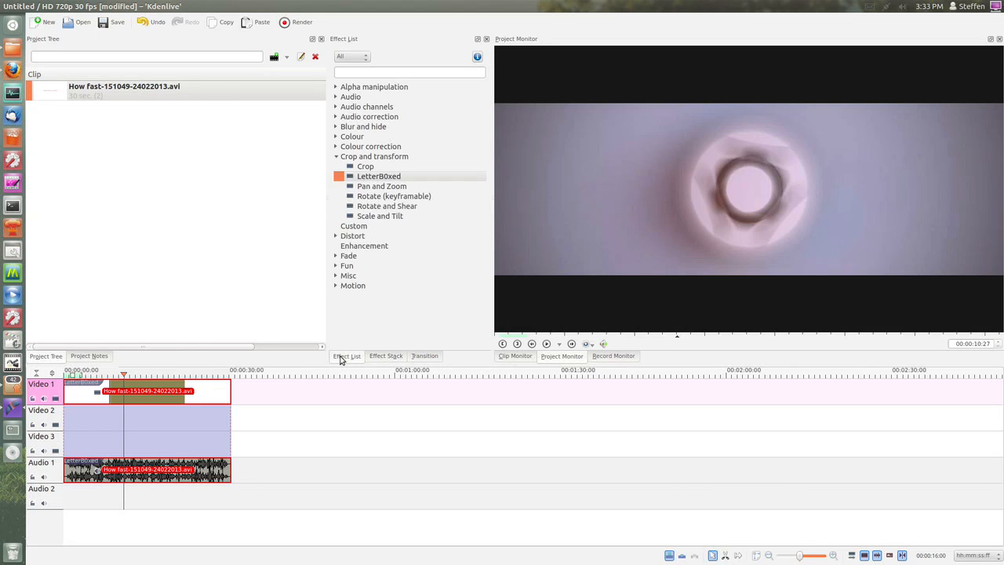
mouse_move(379, 210)
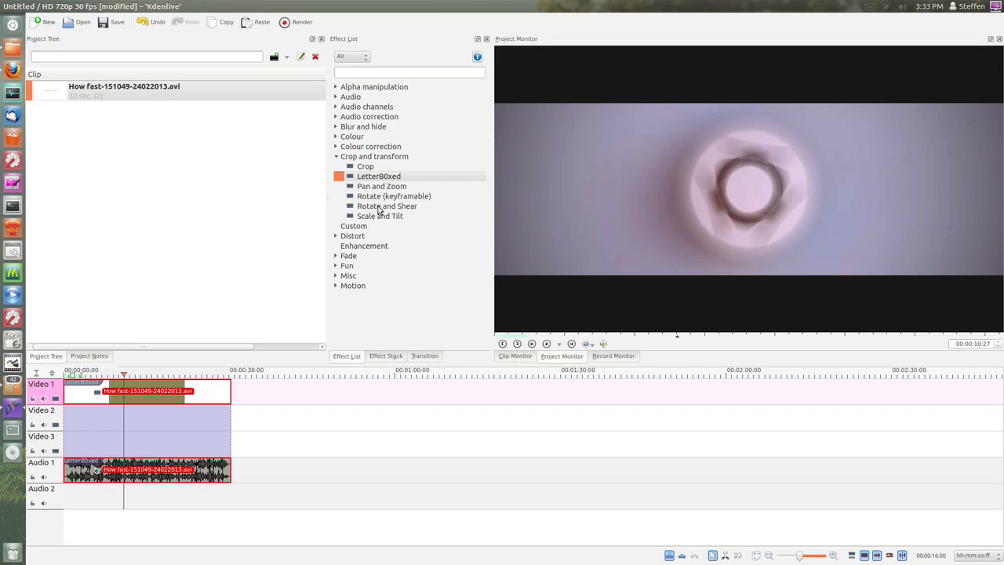
click(380, 217)
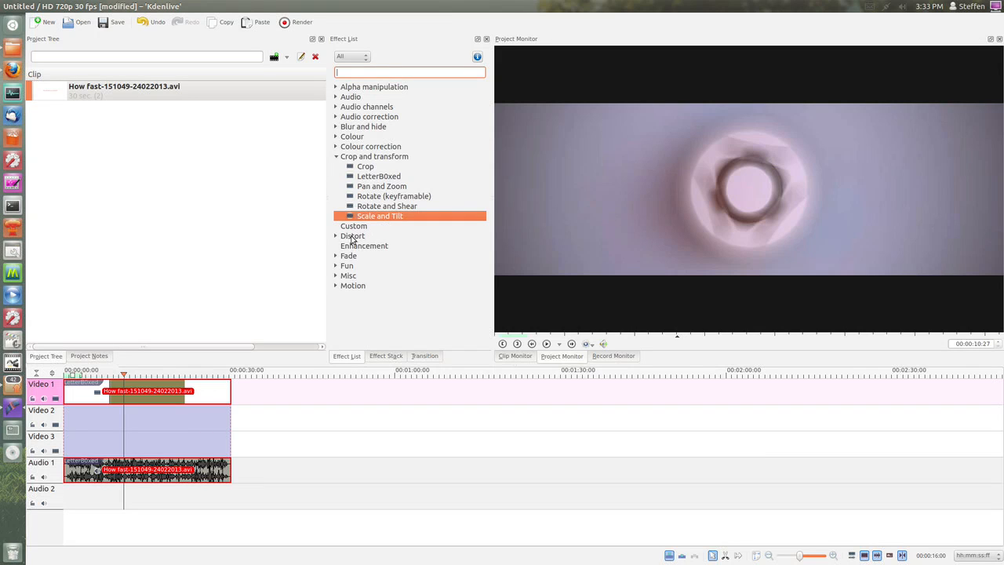
click(351, 235)
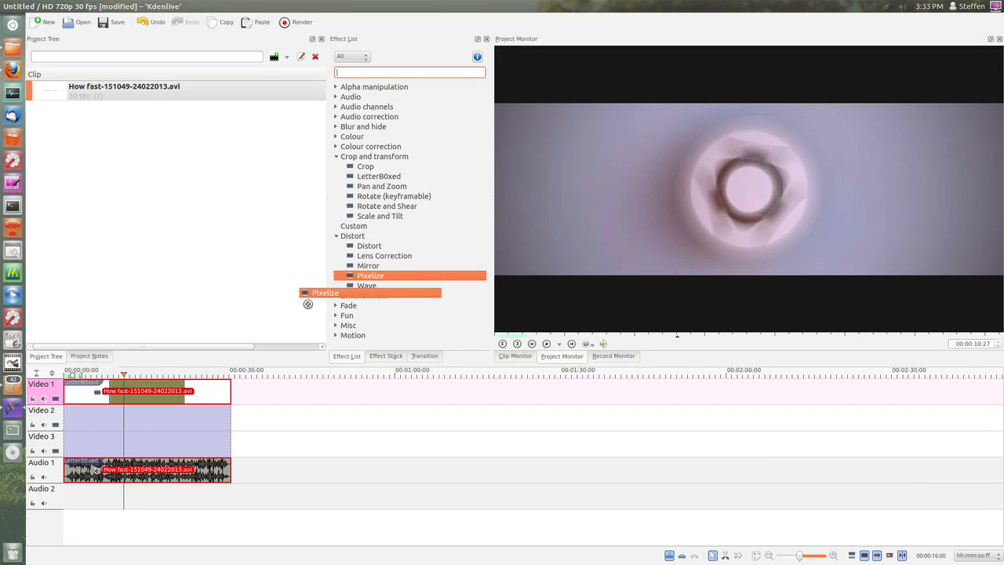
double_click(370, 276)
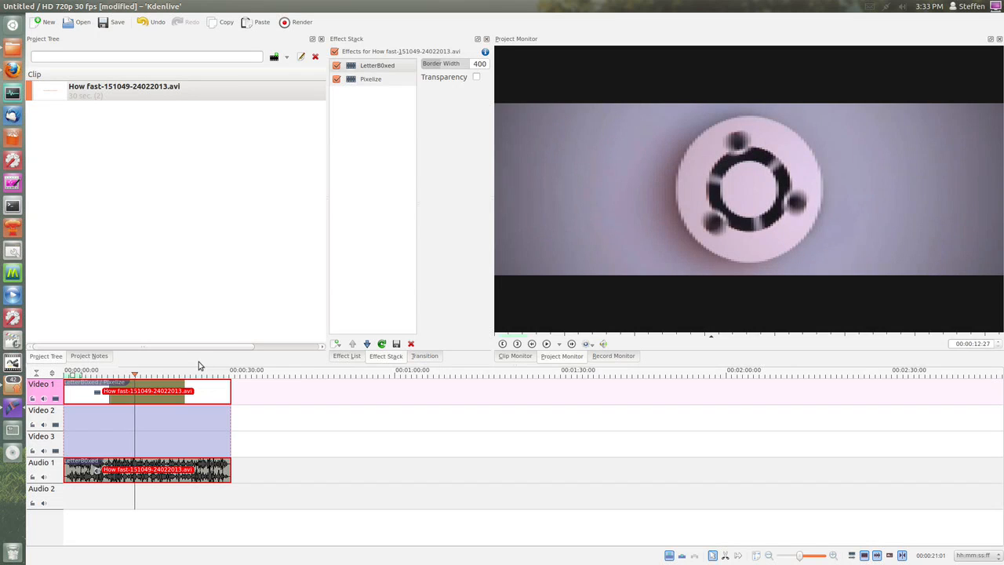
mouse_move(223, 290)
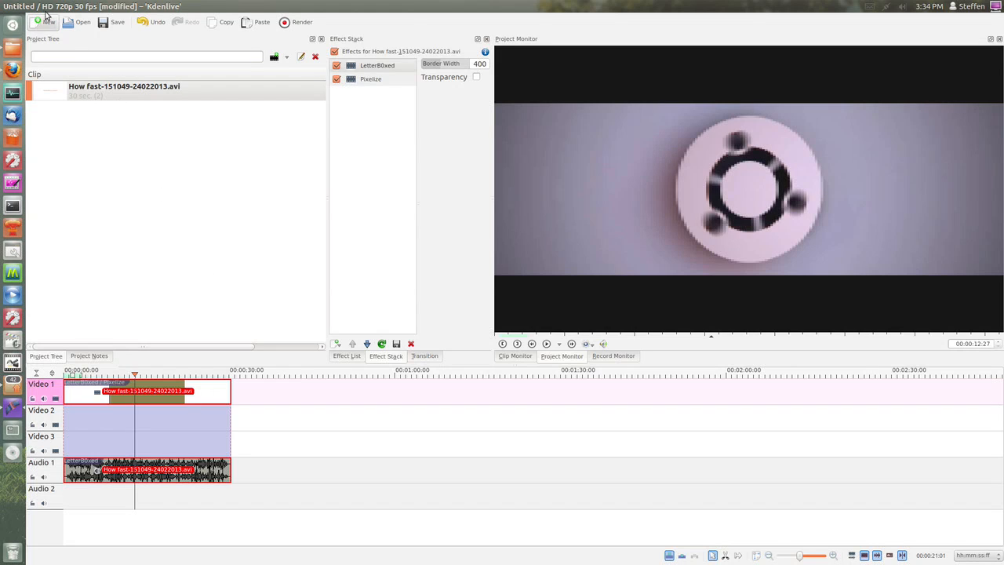
- Close Kdenlive, bringing up the save-changes prompt
click(44, 22)
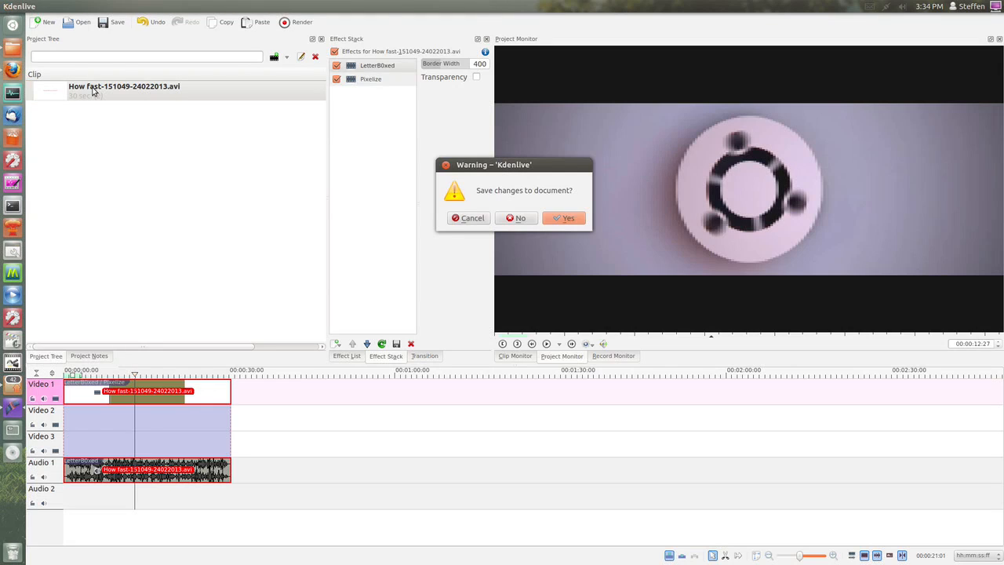